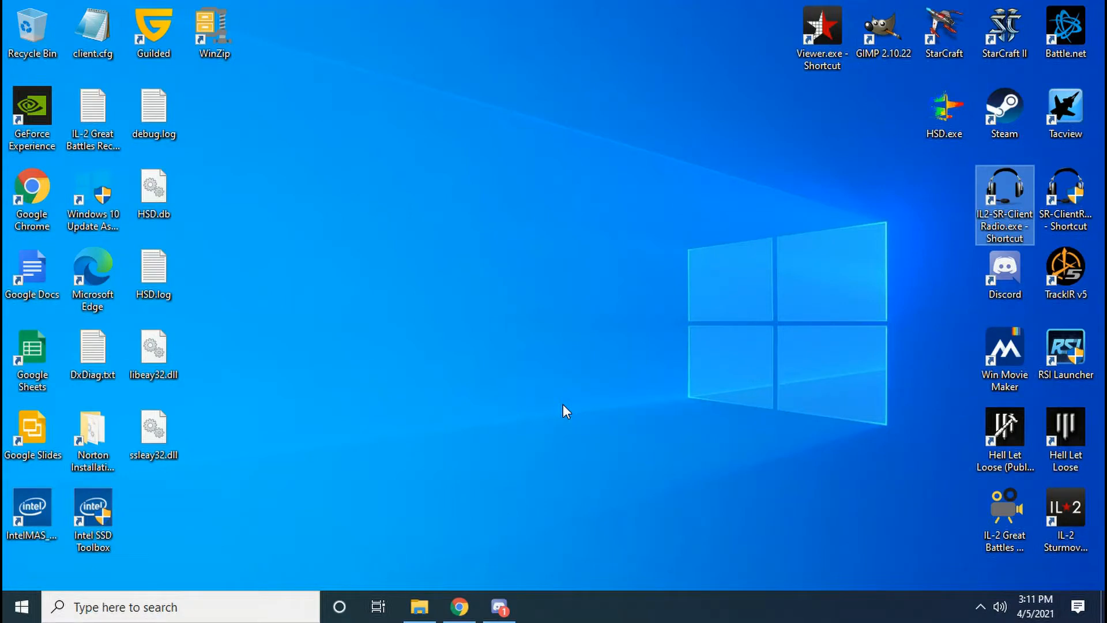
mouse_move(565, 407)
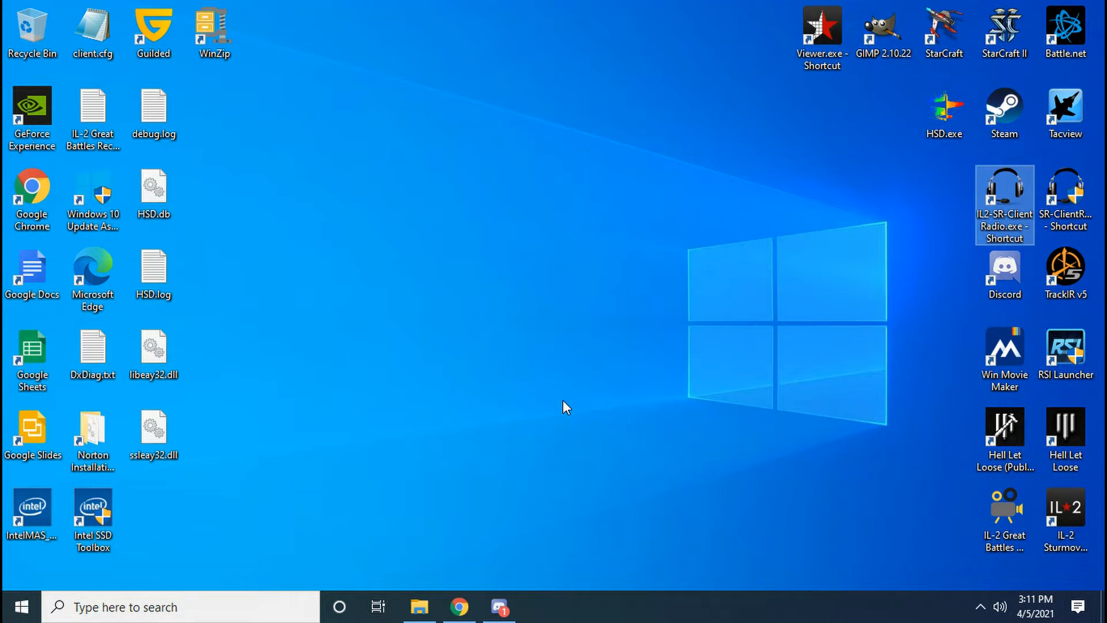
mouse_move(836, 261)
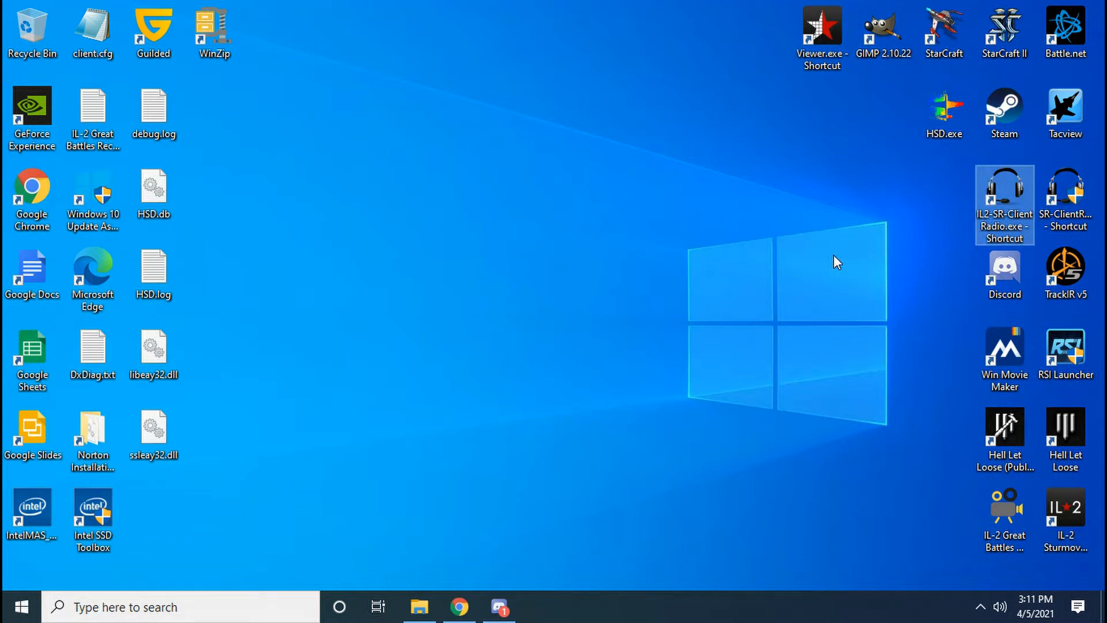
mouse_move(1004, 194)
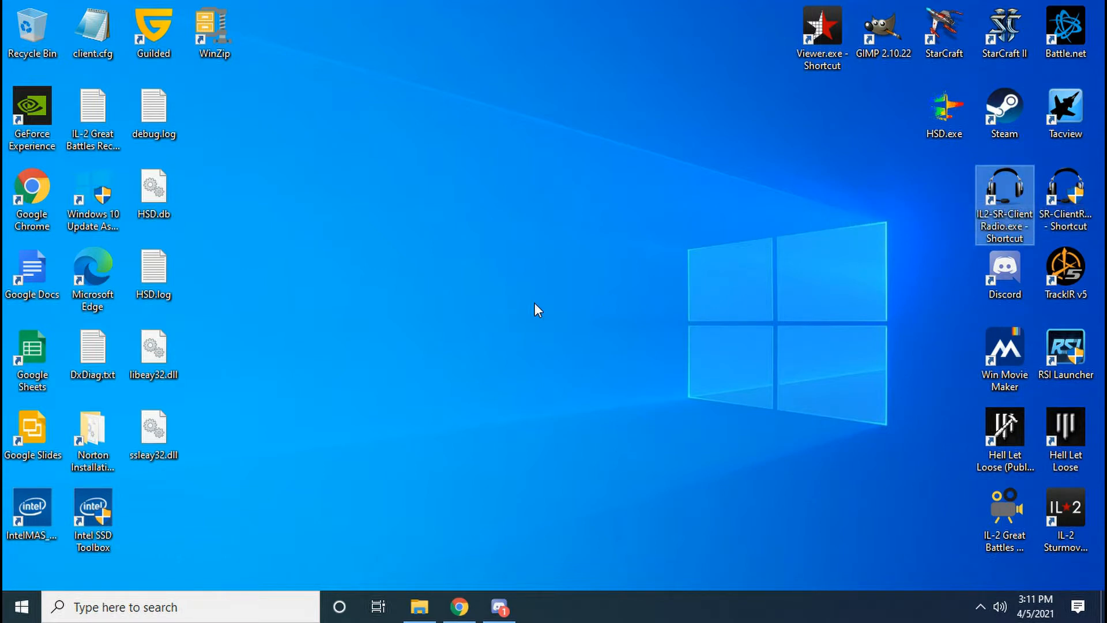
mouse_move(942, 227)
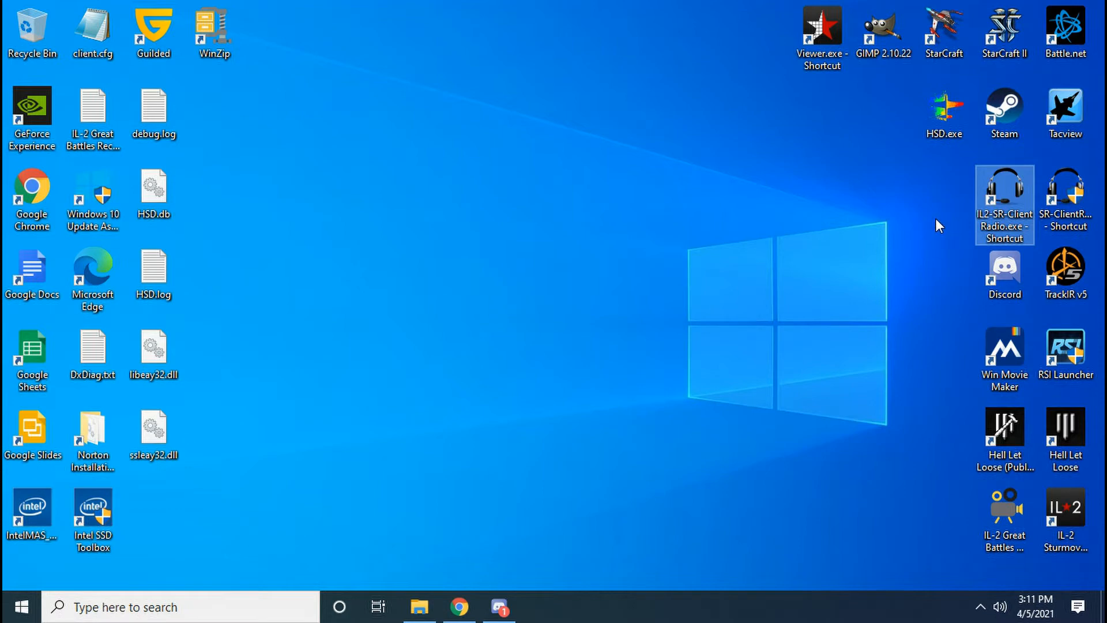
mouse_move(958, 213)
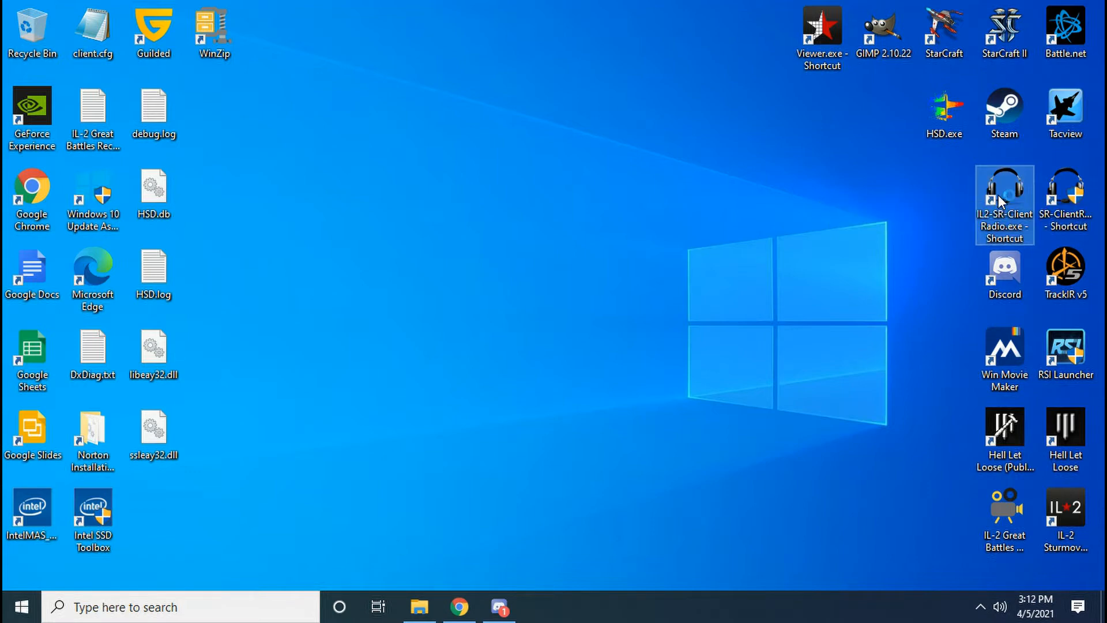
- Launch the IL2-SR-Client through the UAC prompt and run a short microphone audio preview
double_click(1003, 194)
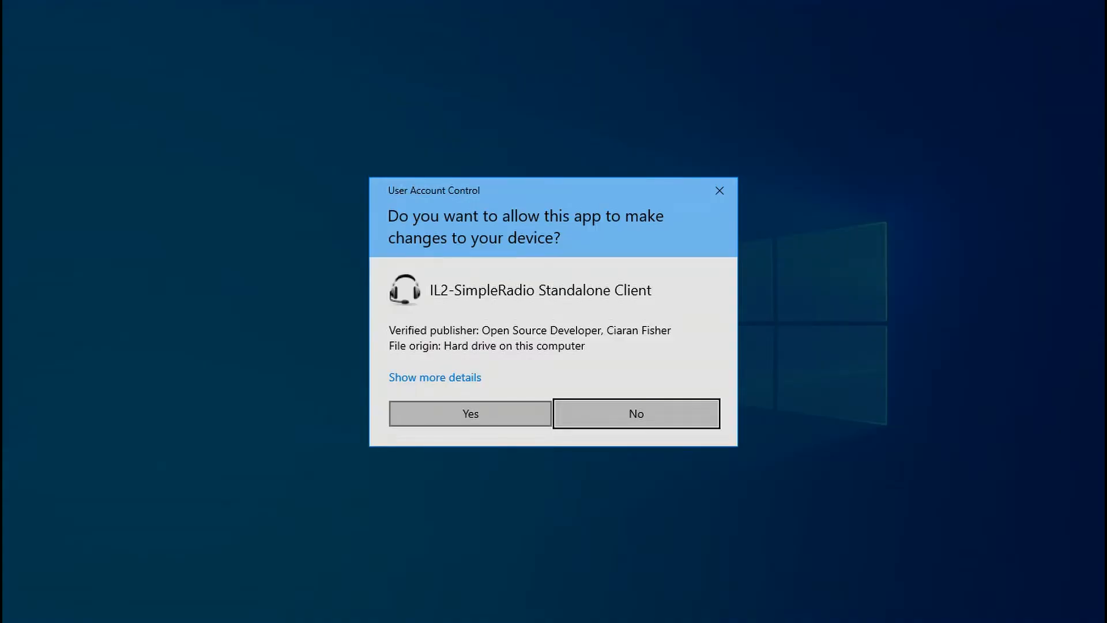
left_click(469, 413)
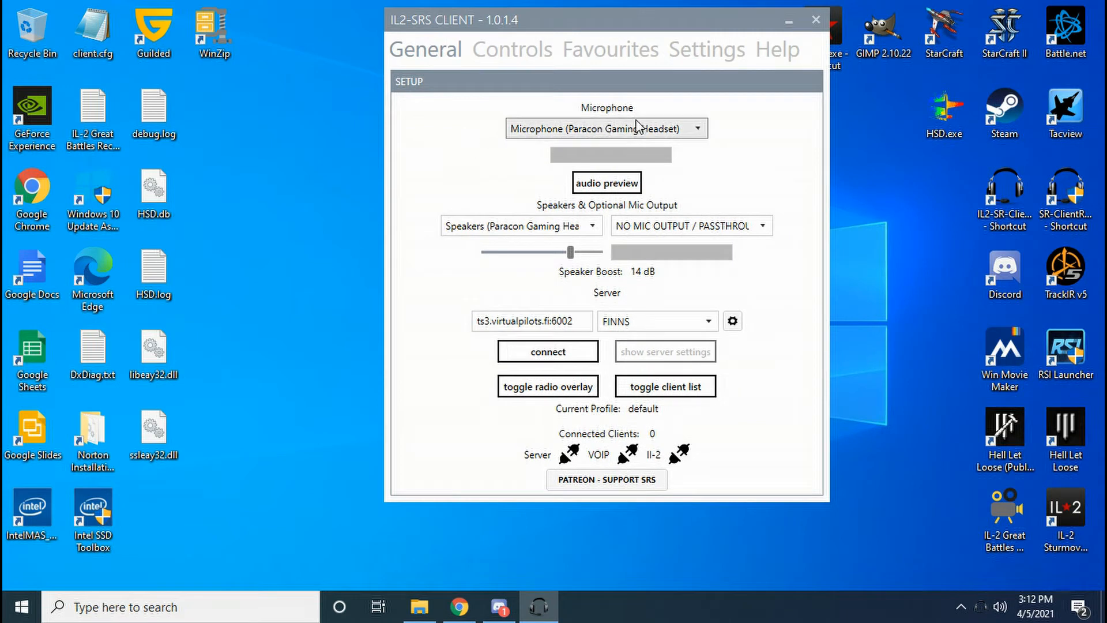
mouse_move(627, 136)
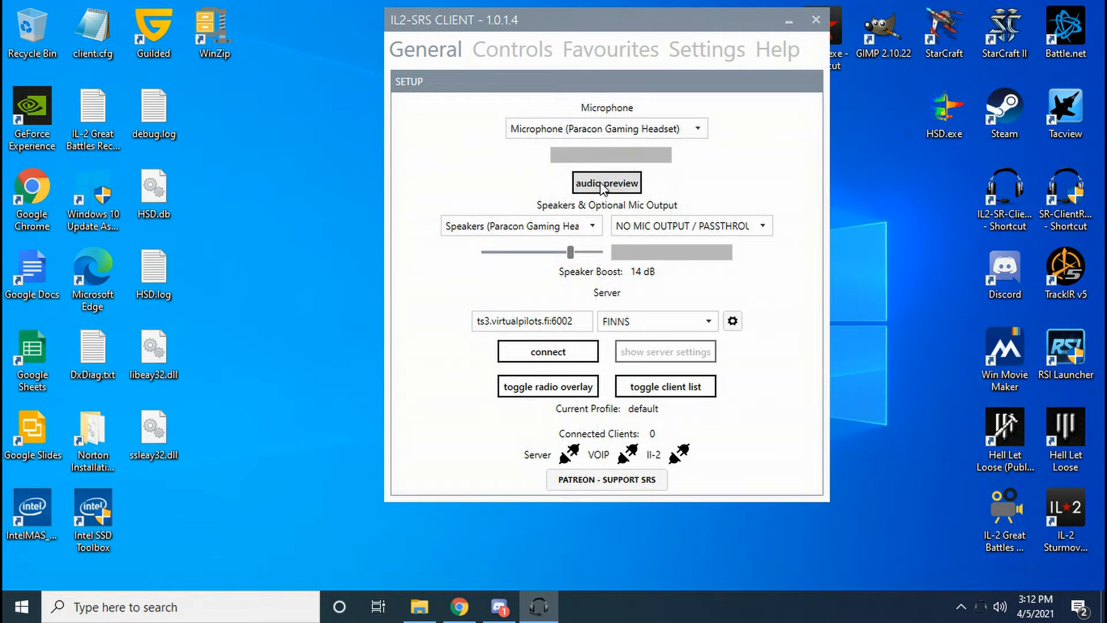
left_click(605, 184)
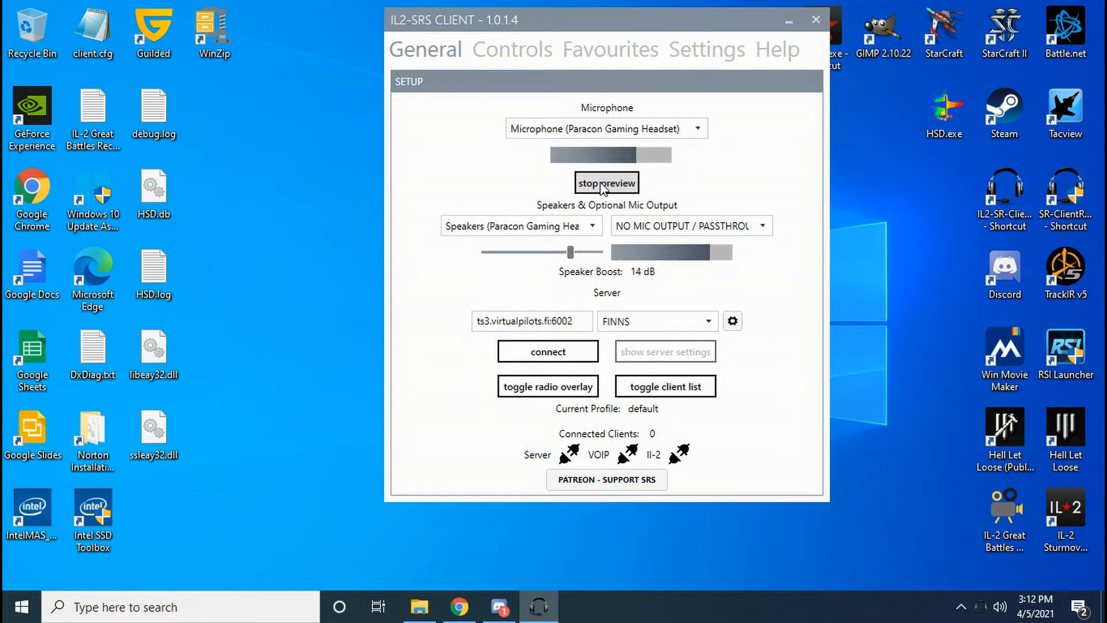
left_click(605, 183)
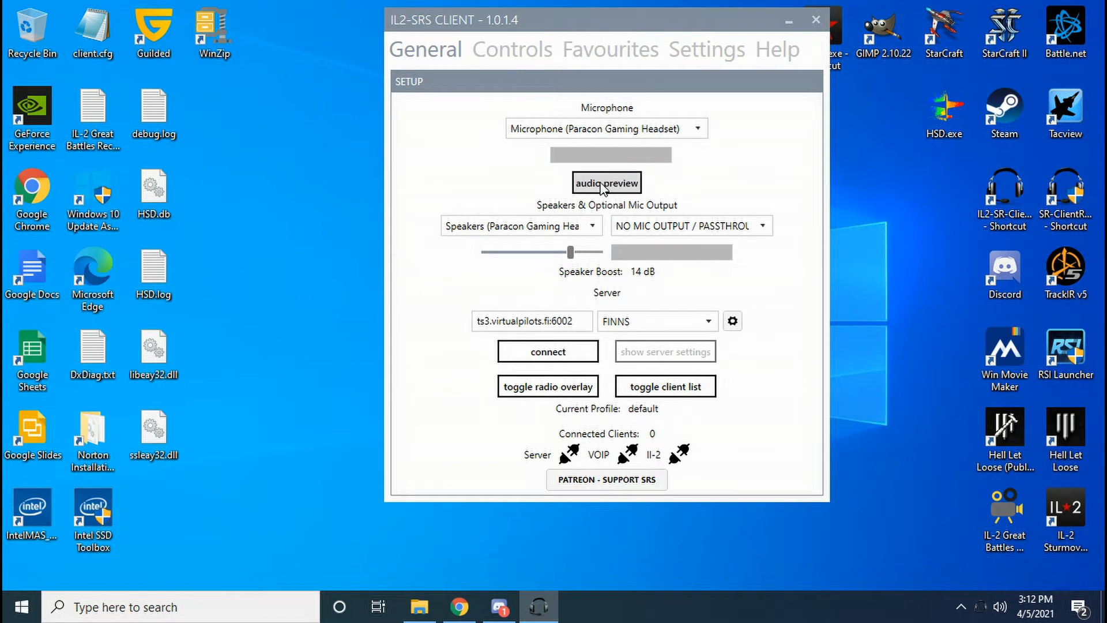
mouse_move(423, 326)
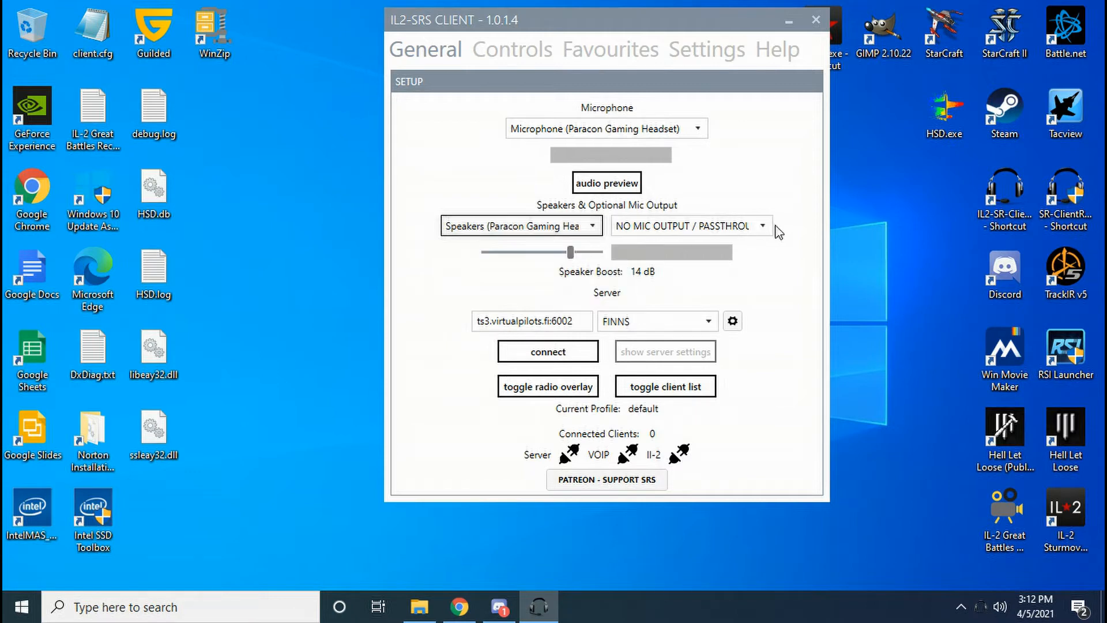
mouse_move(747, 243)
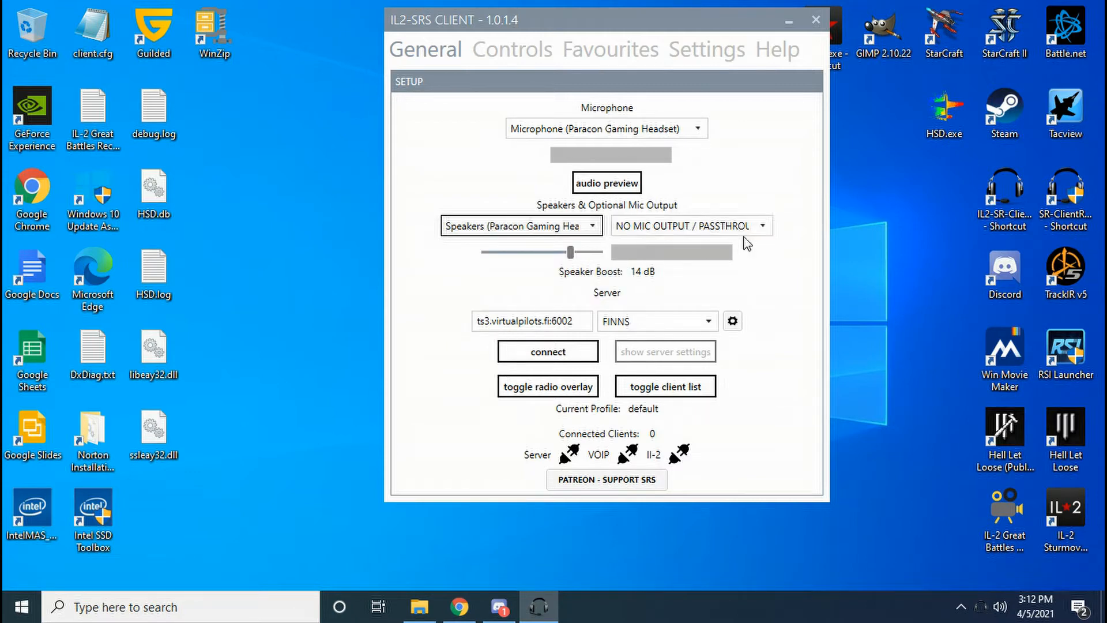
left_click(690, 226)
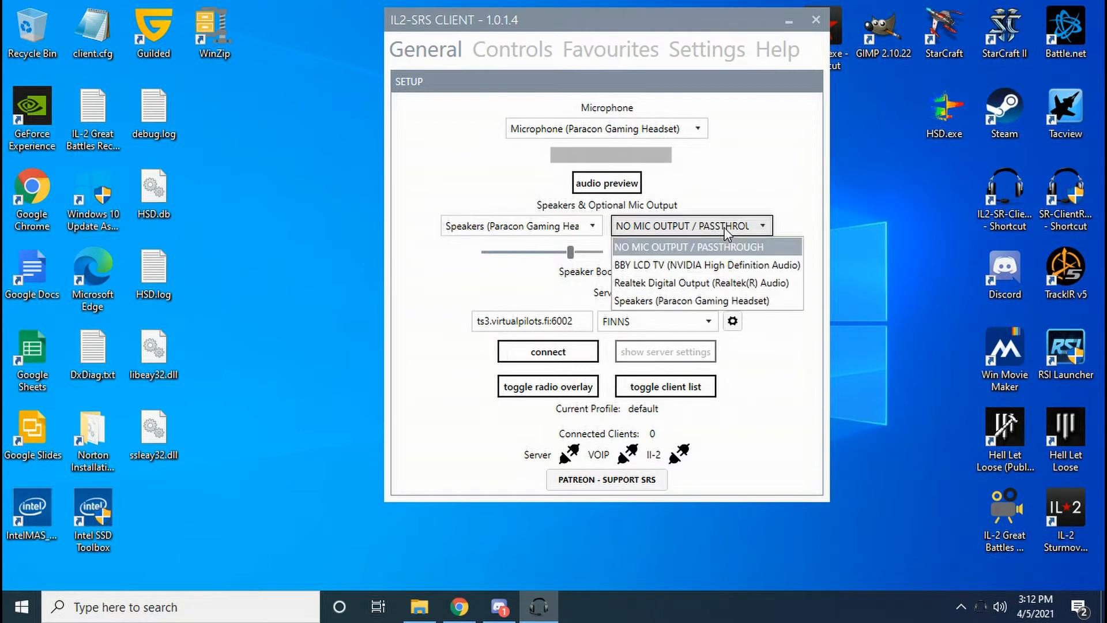
left_click(689, 247)
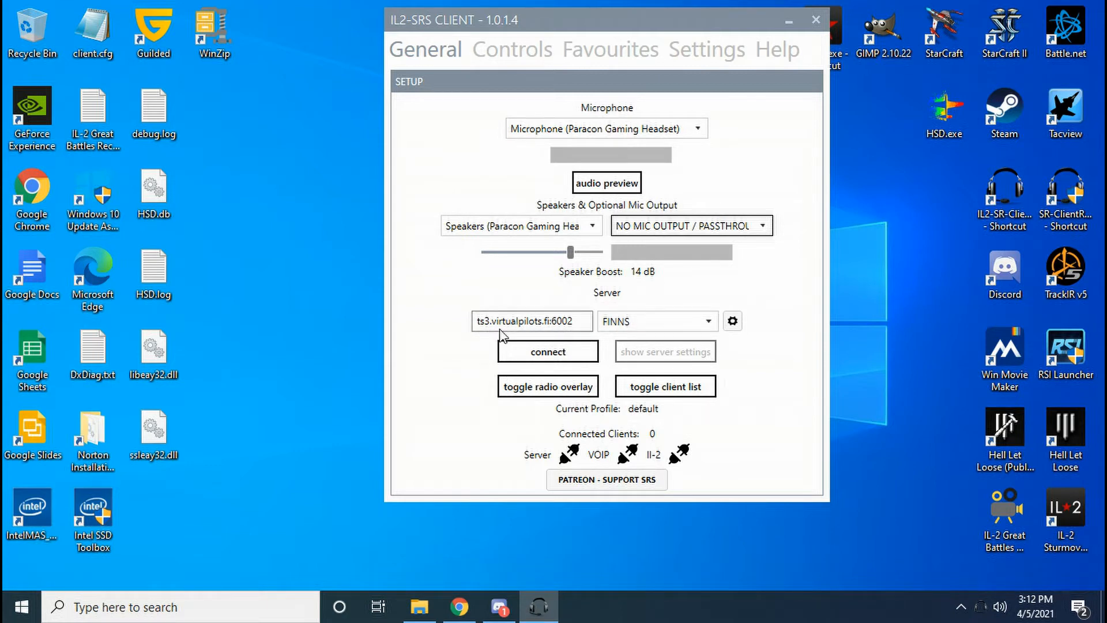
mouse_move(551, 336)
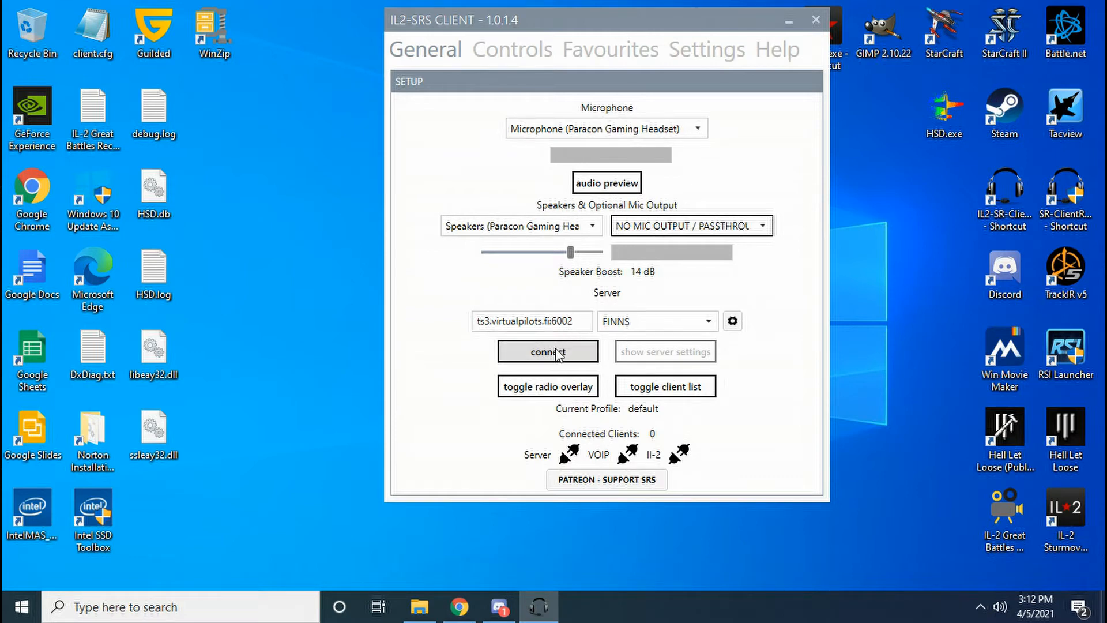
mouse_move(550, 353)
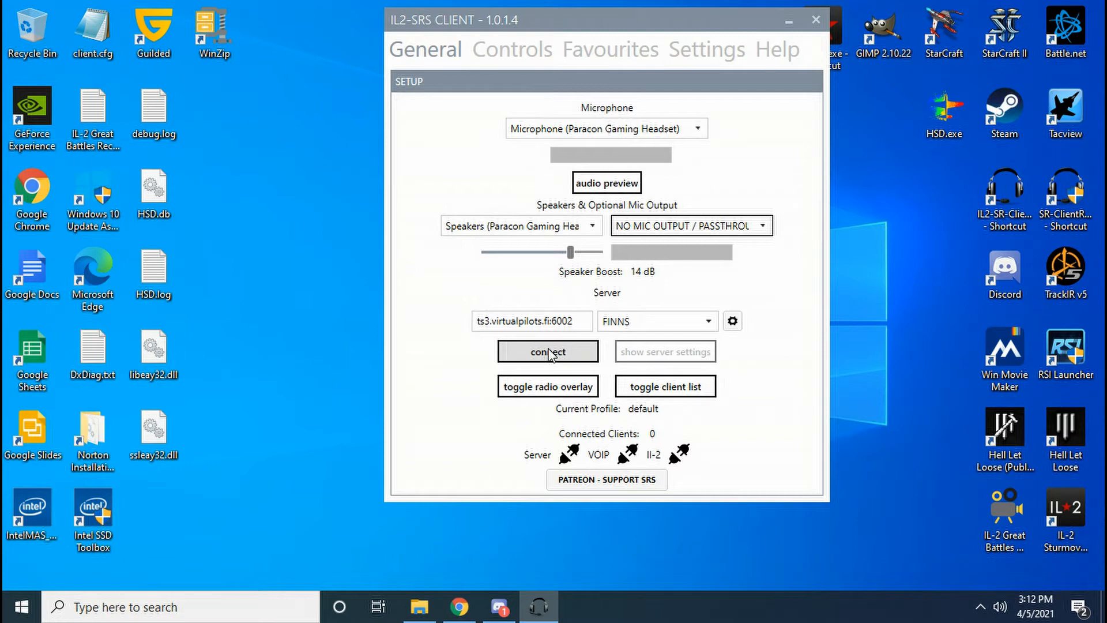
- Connect to the virtualpilots voice server and show the radio overlay and connected clients list
left_click(547, 350)
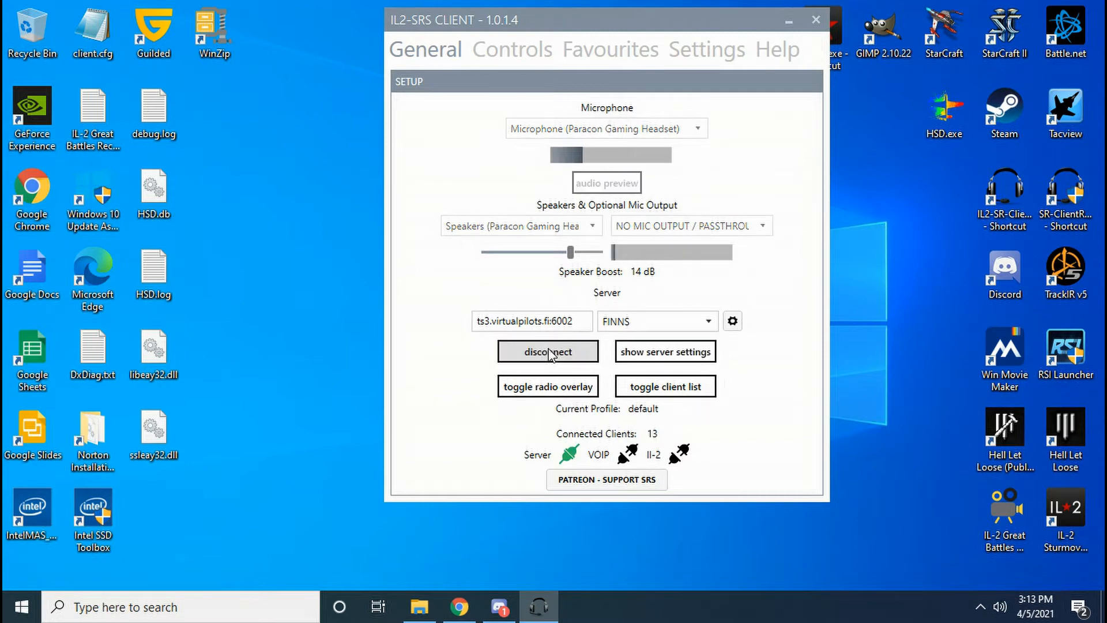
left_click(546, 386)
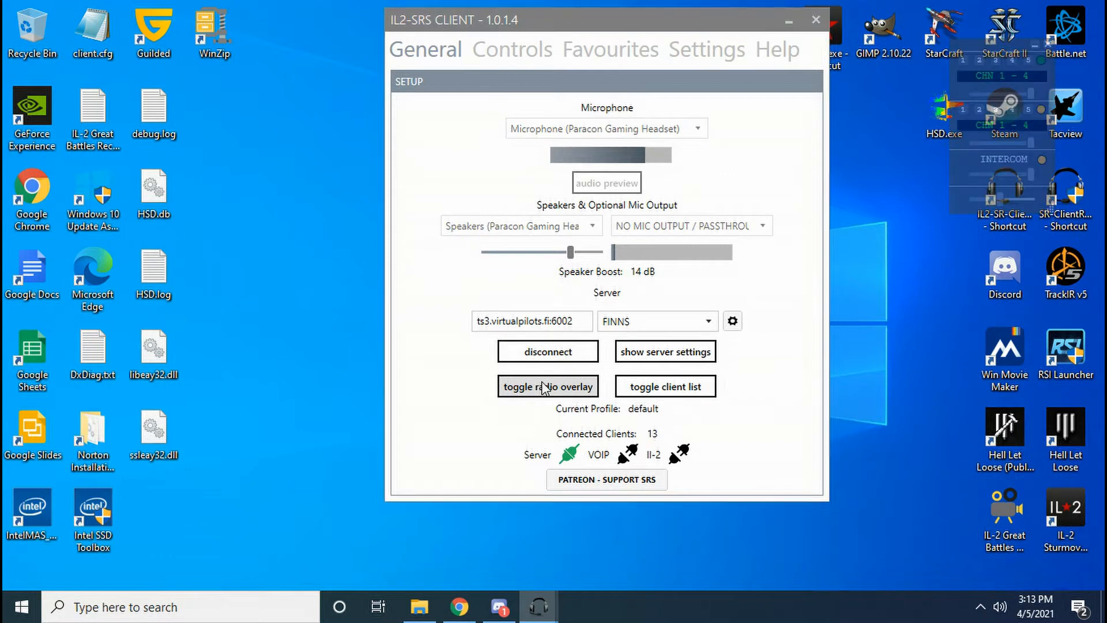
left_click(665, 386)
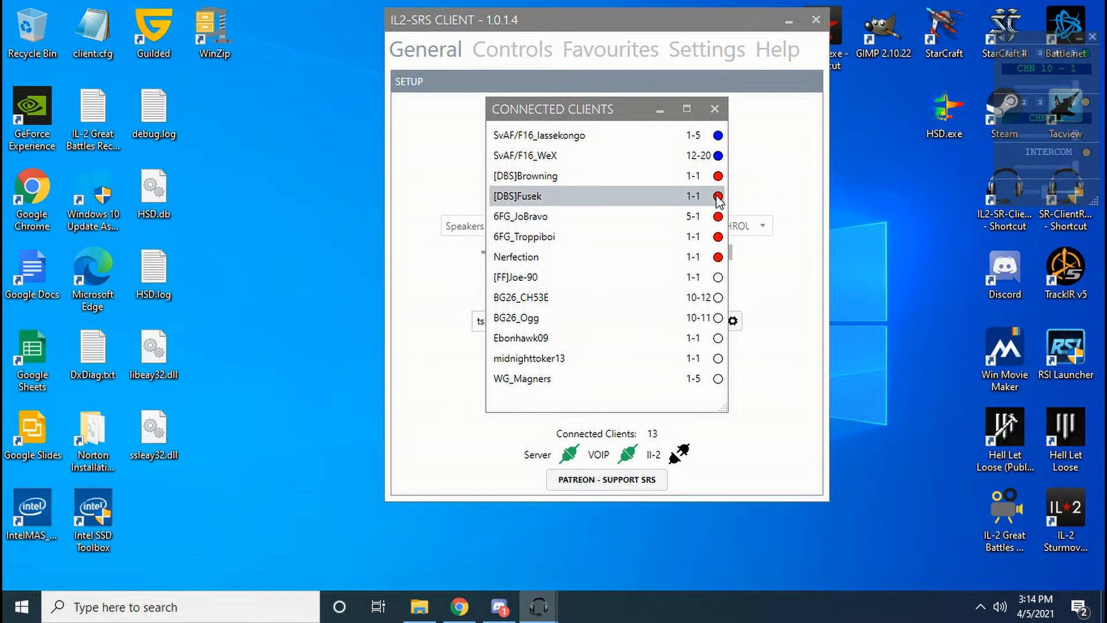
mouse_move(719, 276)
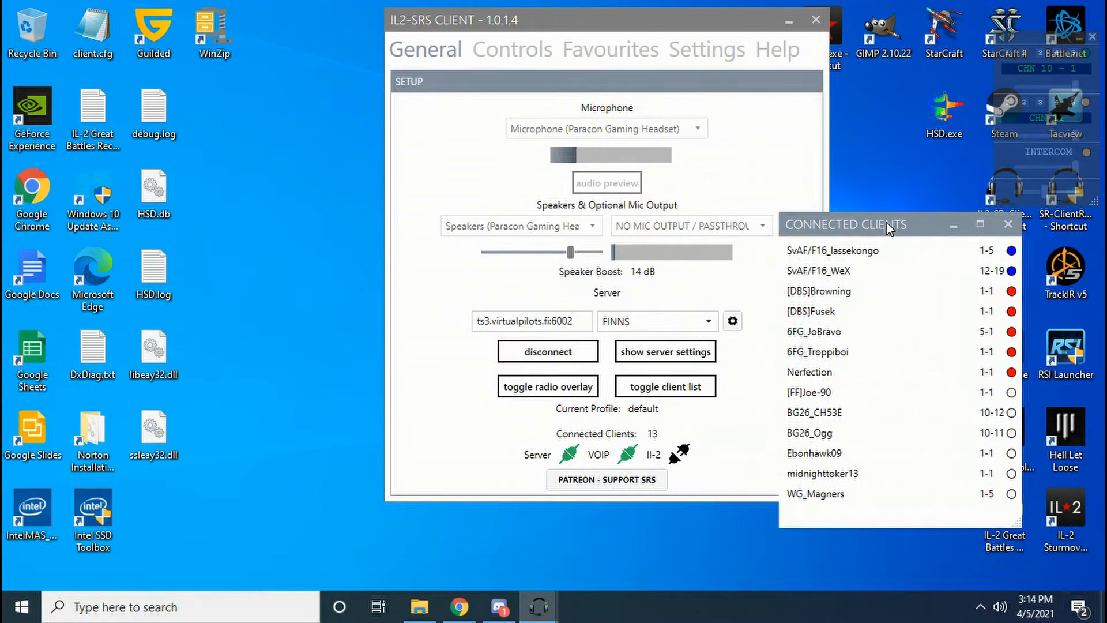
- Show the Settings page scrolled to the Profile section's radio effect and push-to-talk options
left_click(706, 49)
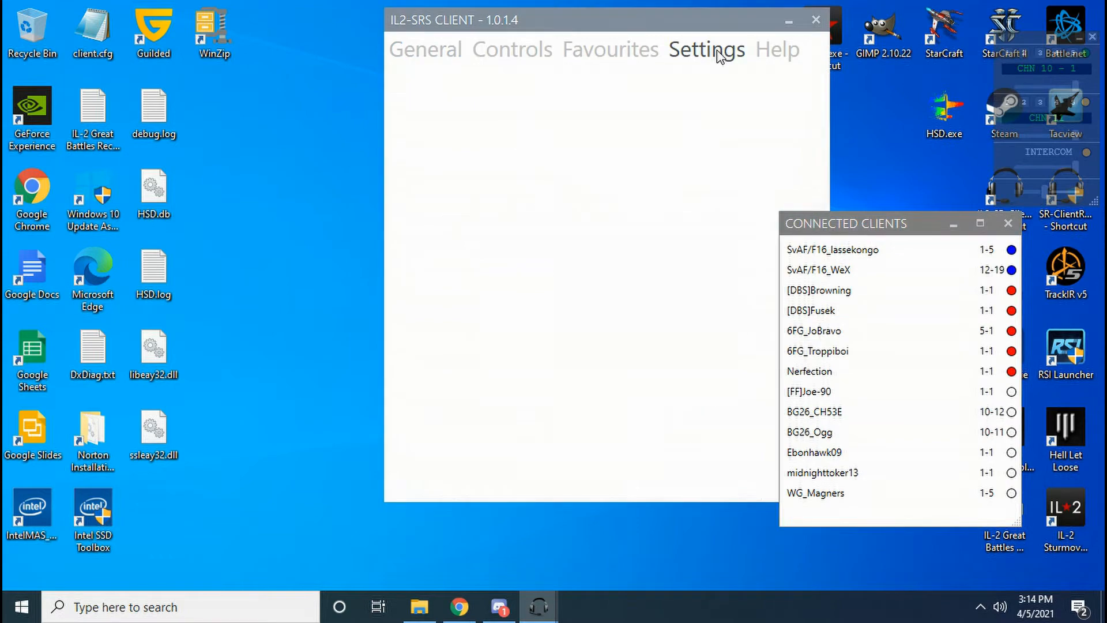
left_click(705, 49)
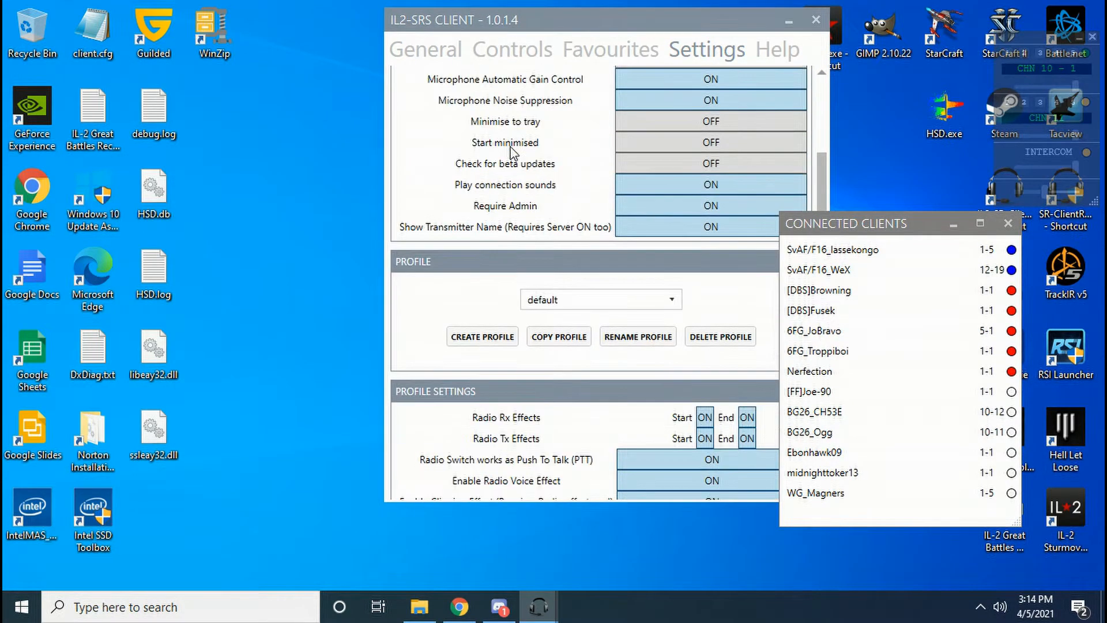
scroll("down", 3)
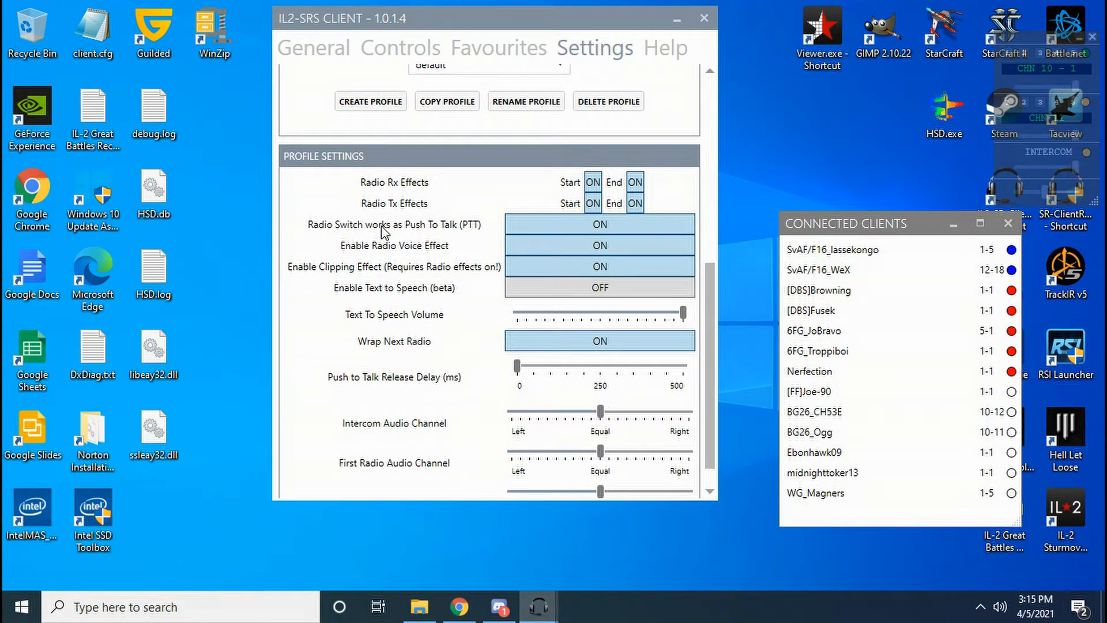
mouse_move(346, 235)
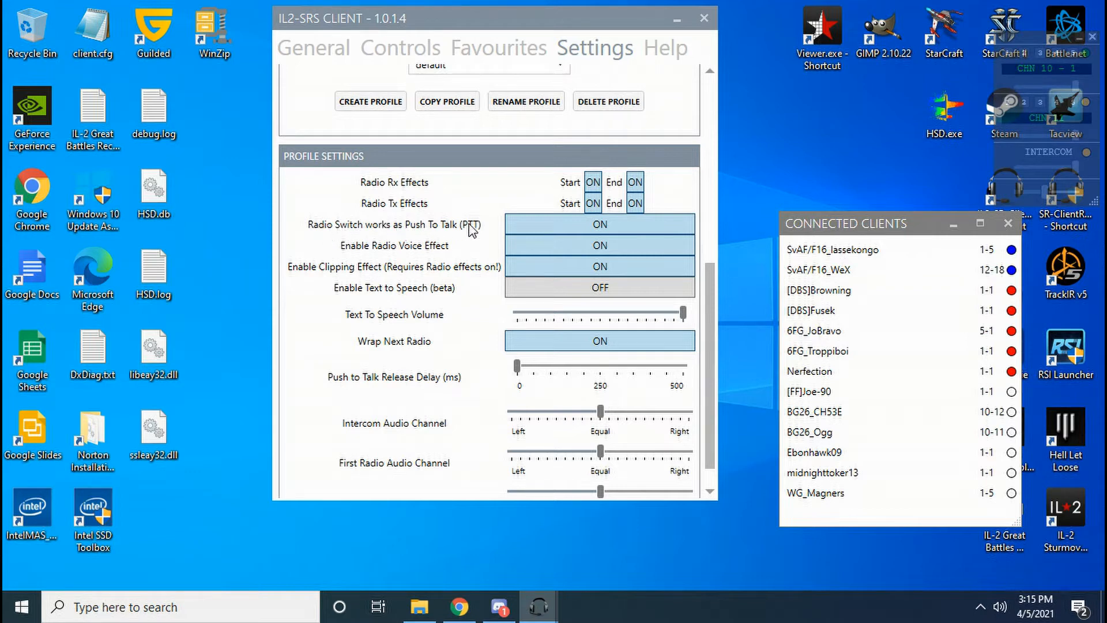
mouse_move(571, 233)
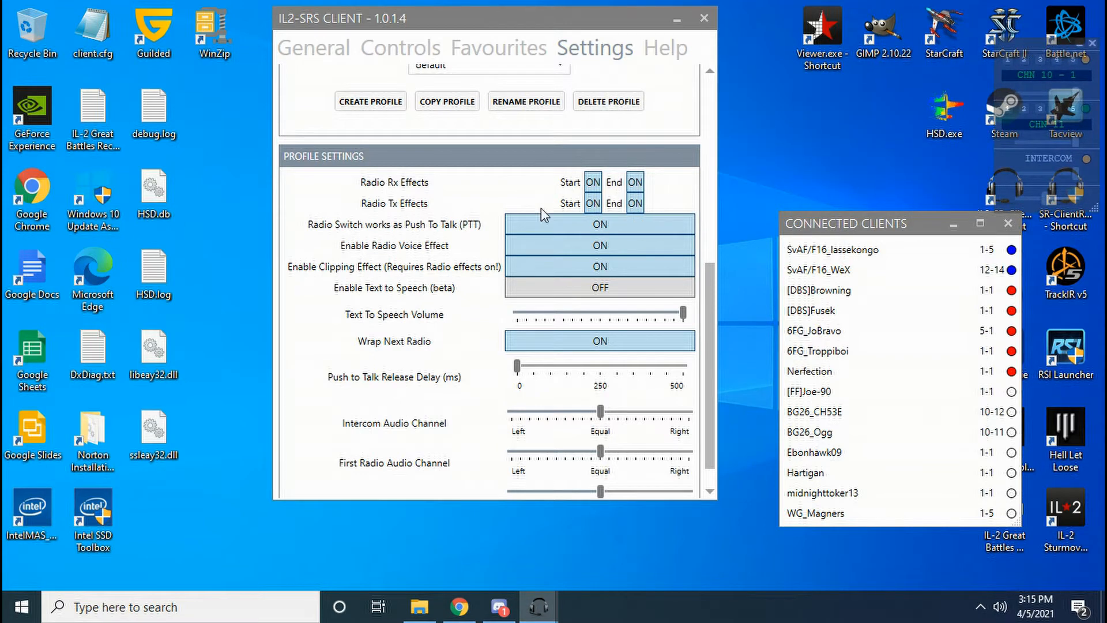
mouse_move(572, 238)
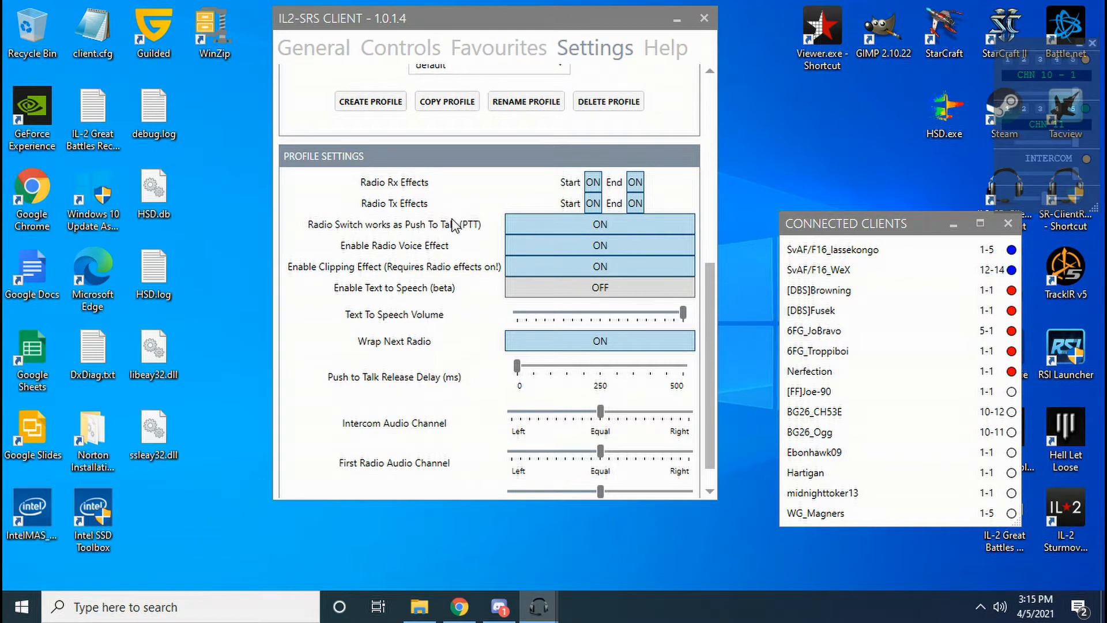
mouse_move(470, 194)
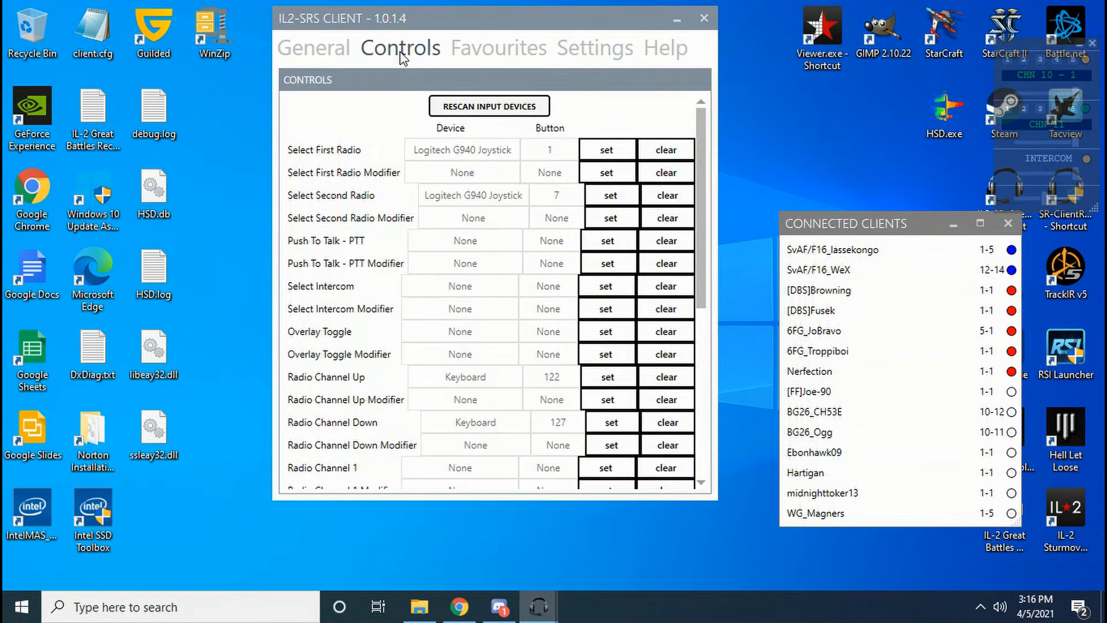
mouse_move(333, 160)
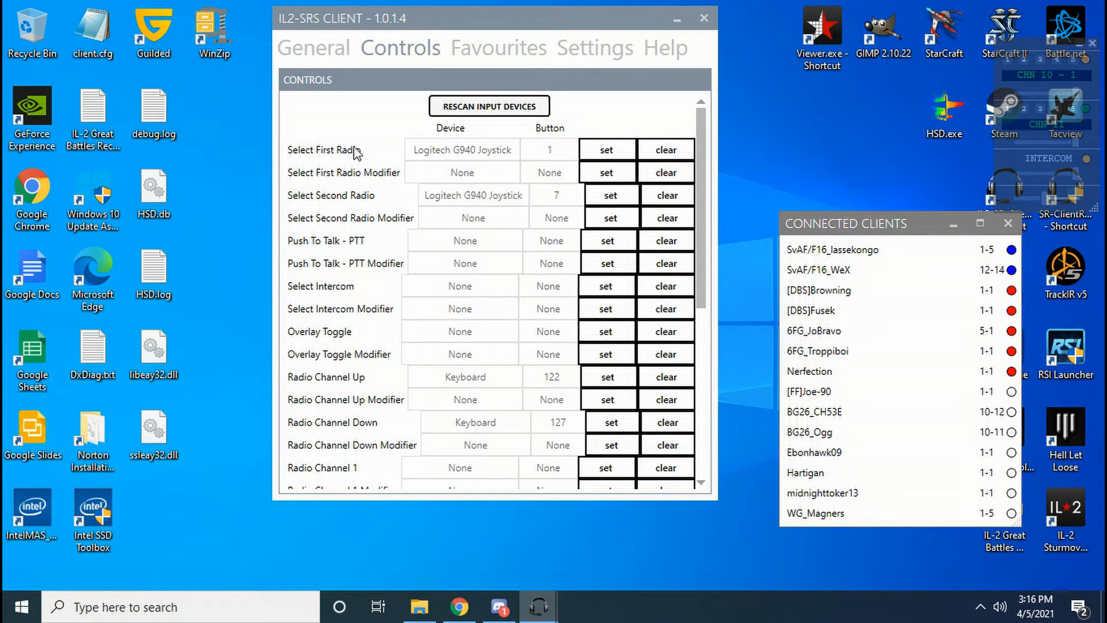
mouse_move(529, 156)
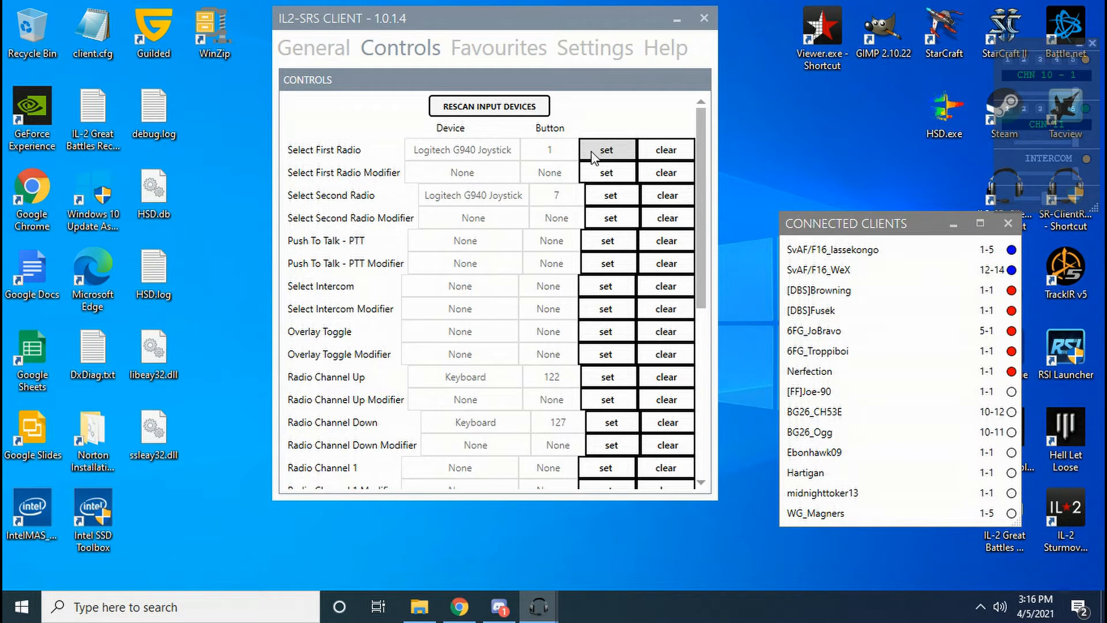
mouse_move(509, 168)
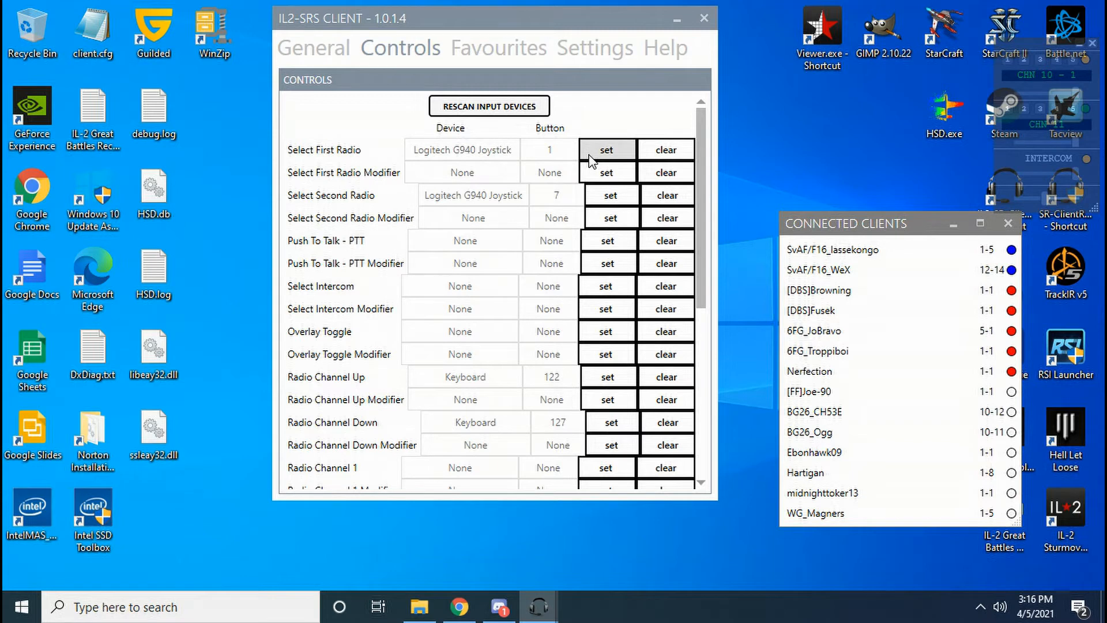
mouse_move(363, 208)
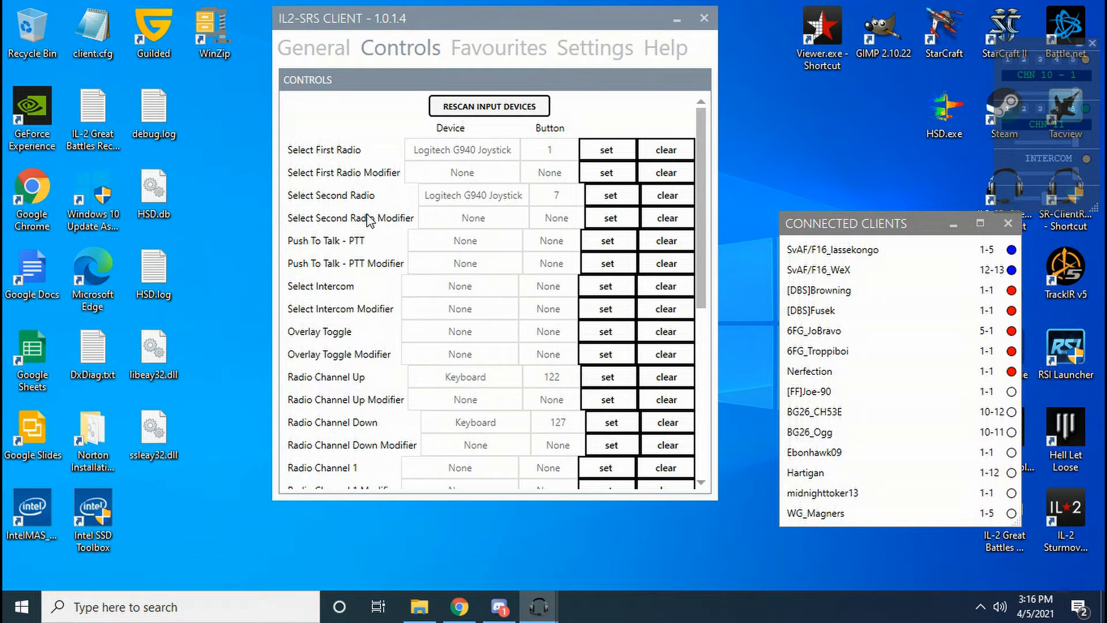
mouse_move(380, 344)
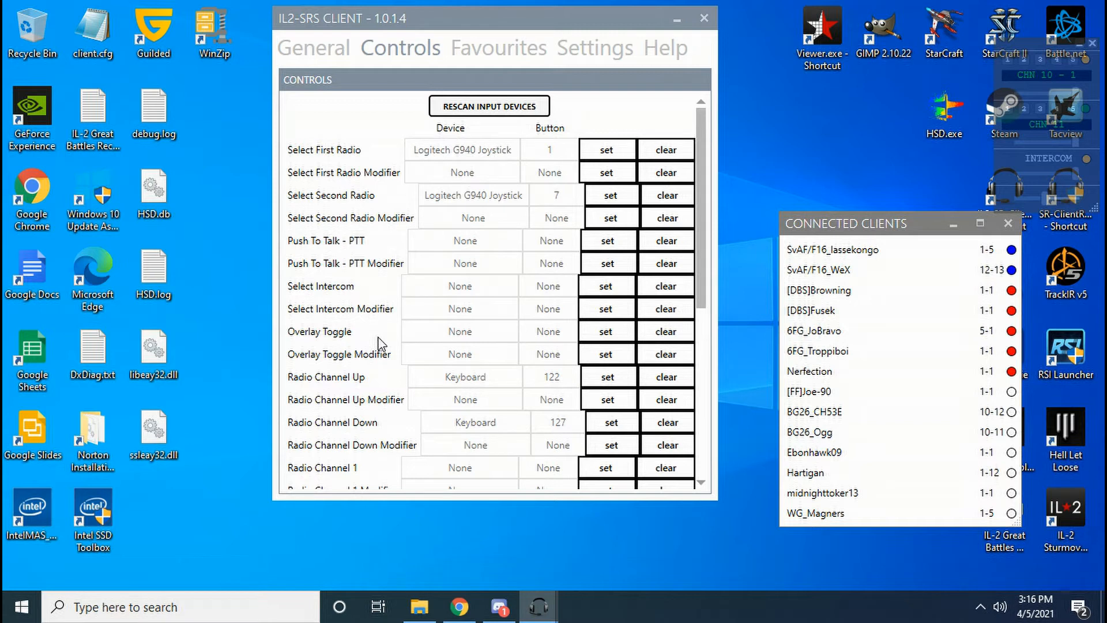
scroll("down", 3)
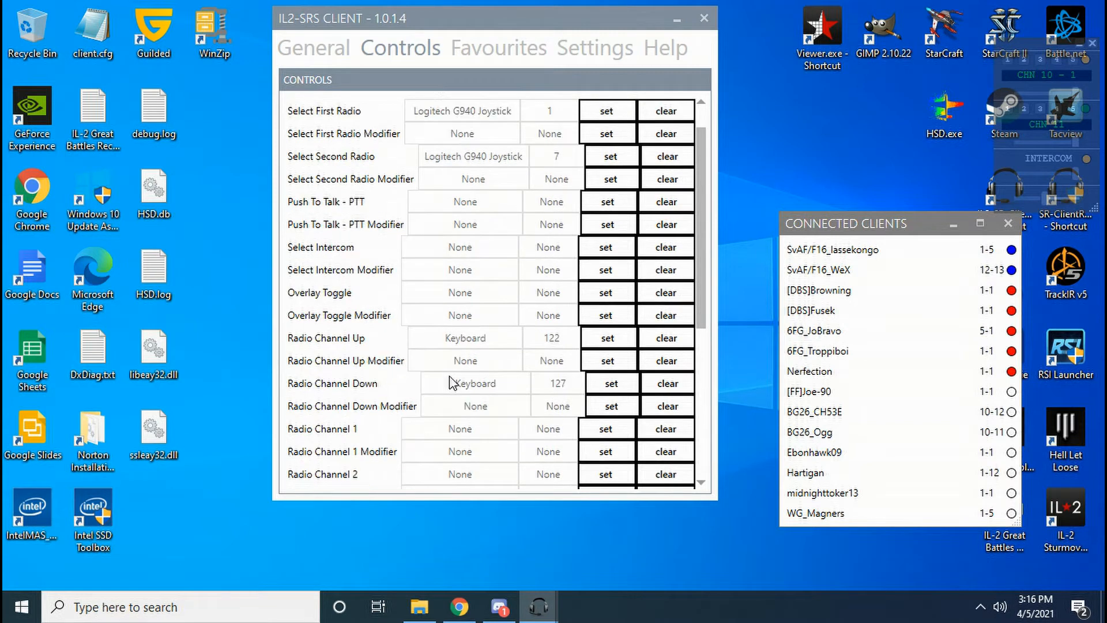
mouse_move(336, 369)
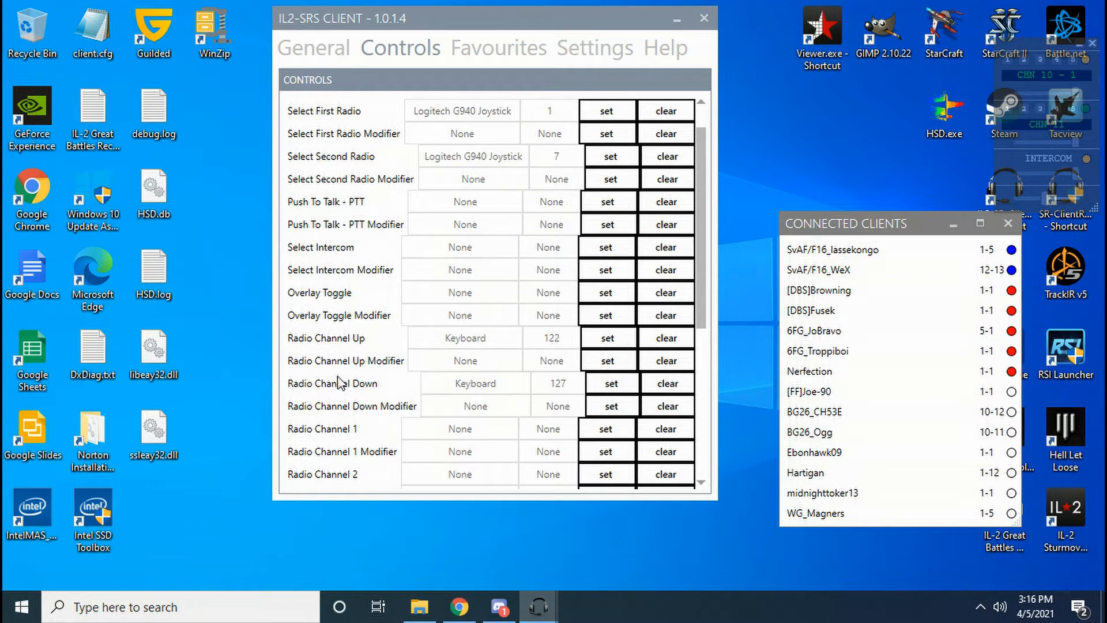
mouse_move(478, 349)
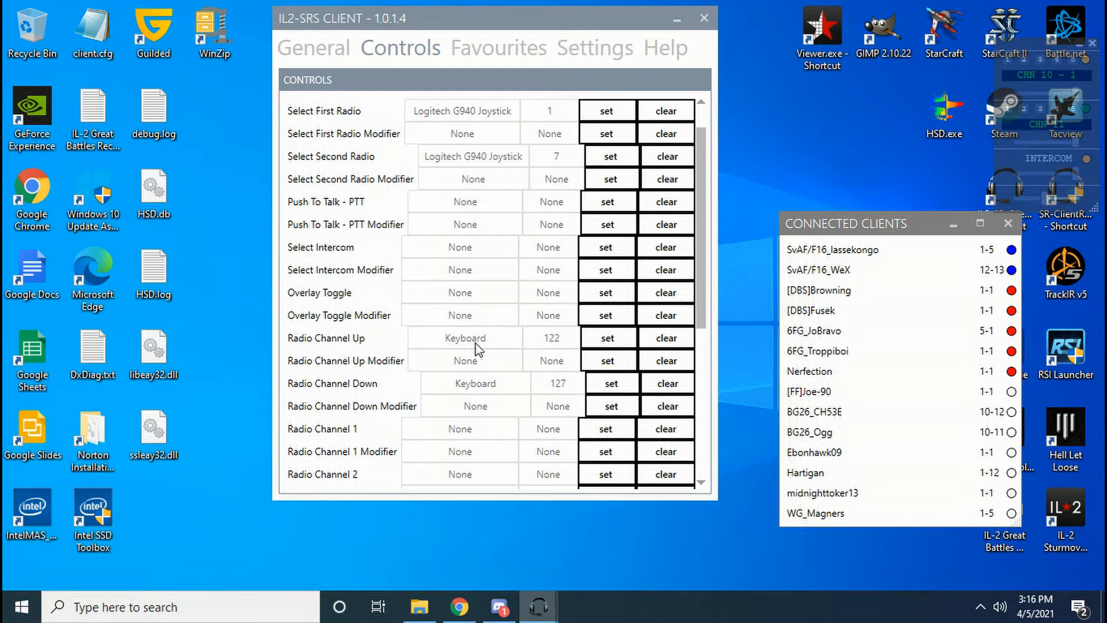
mouse_move(538, 352)
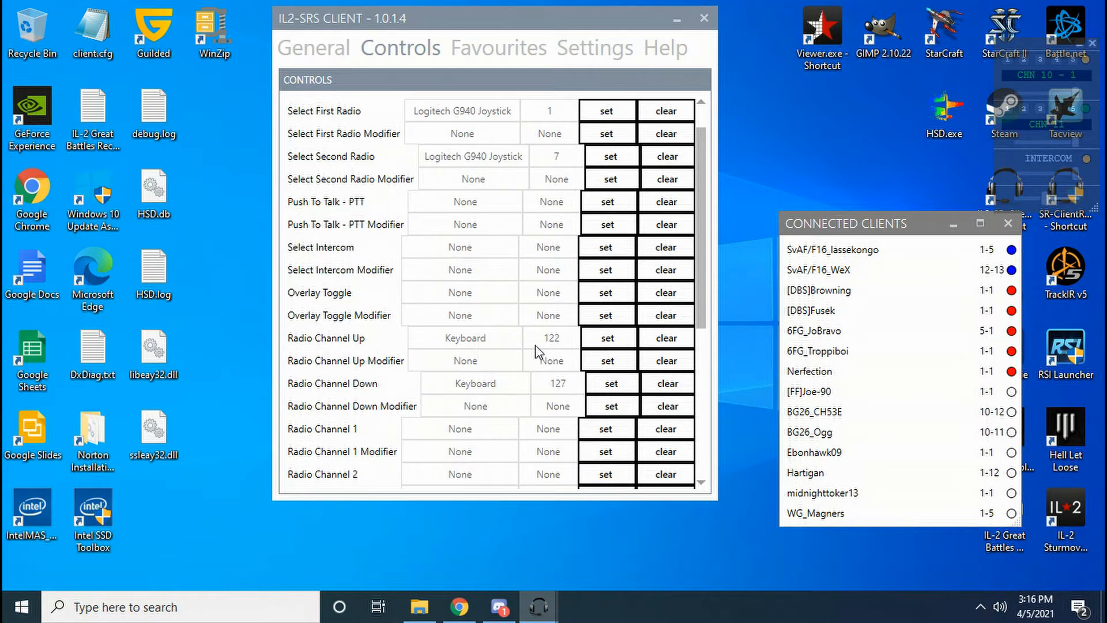
mouse_move(480, 392)
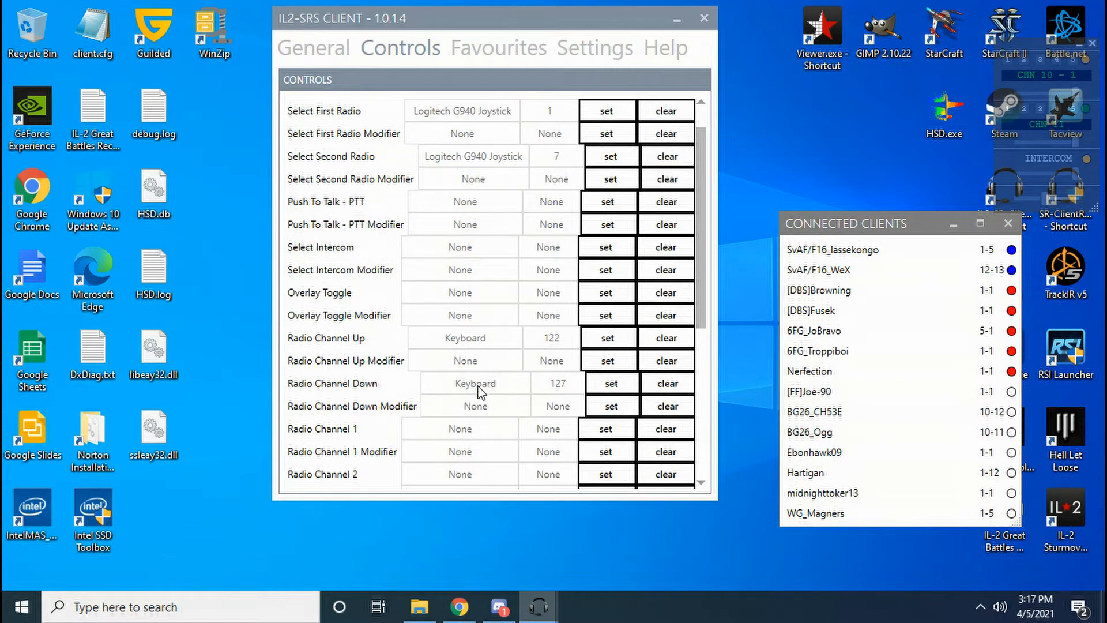
mouse_move(591, 357)
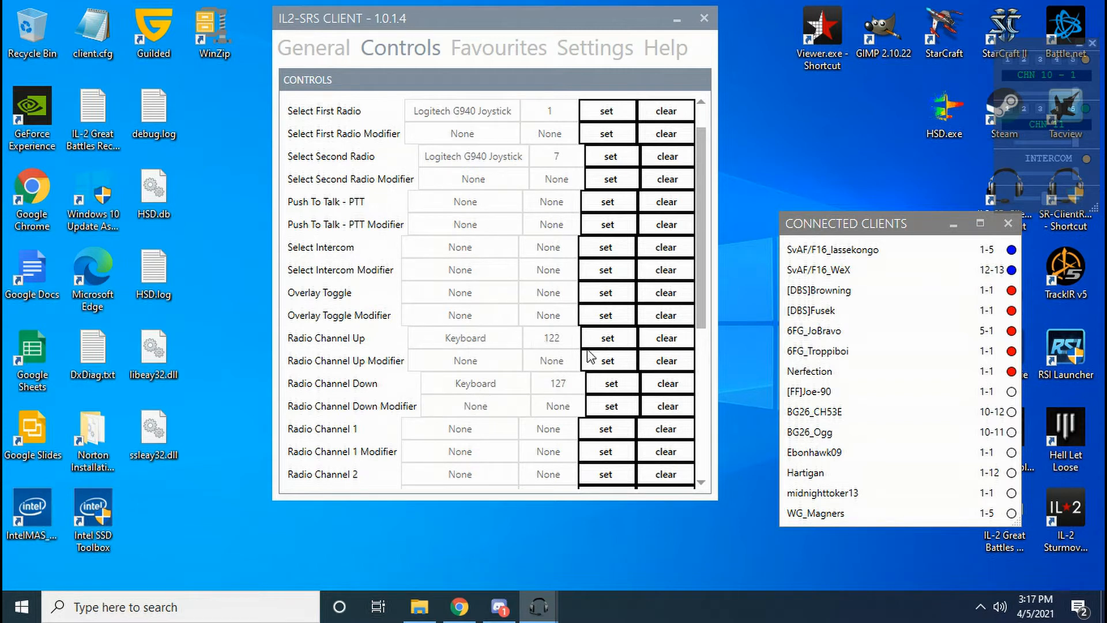
mouse_move(998, 57)
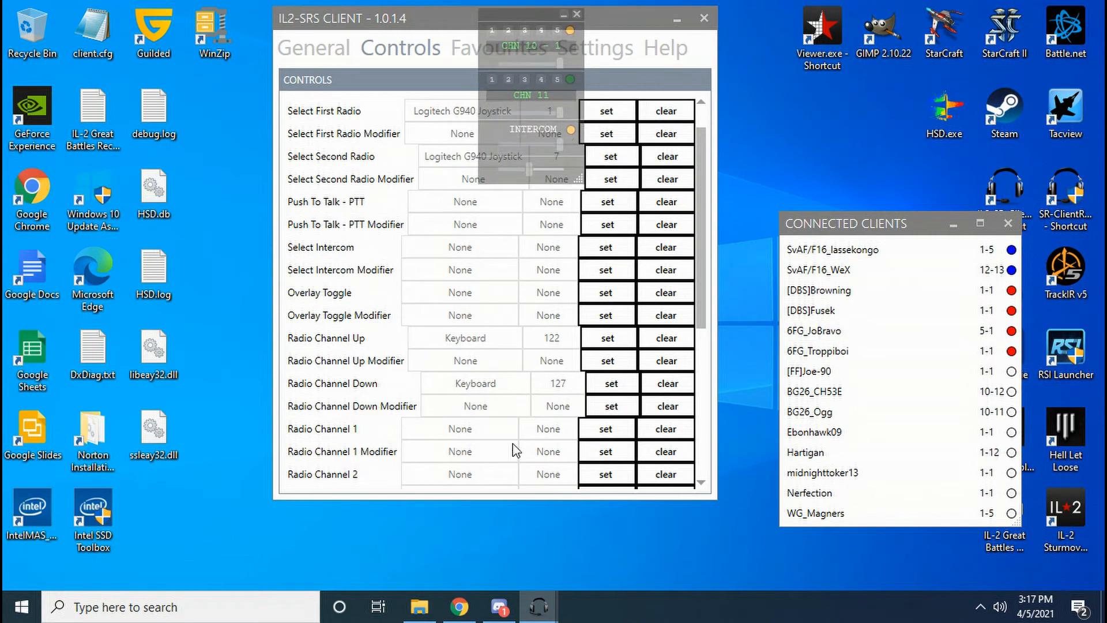
mouse_move(510, 478)
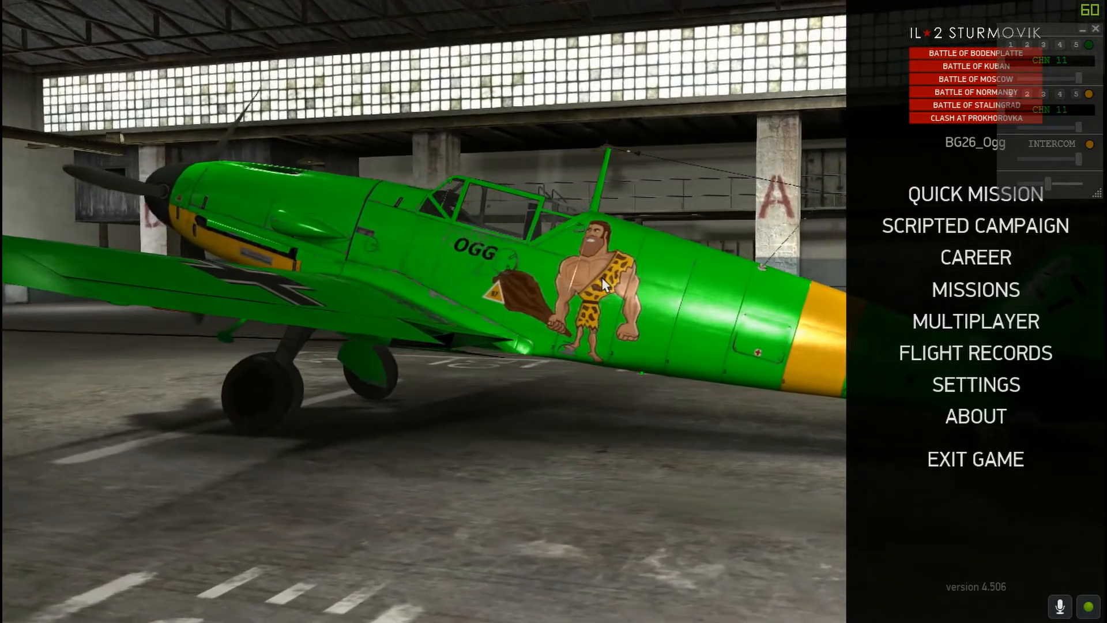
- Reach the IL-2 main menu via the Windows security screen and dismiss it
key("ctrl+alt+delete")
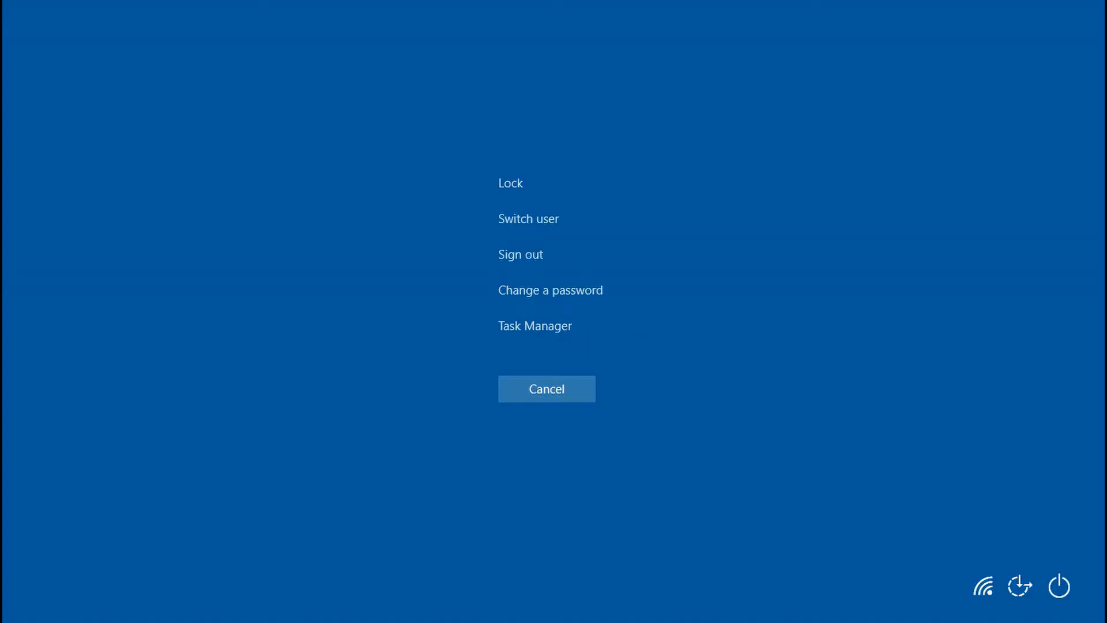
left_click(534, 325)
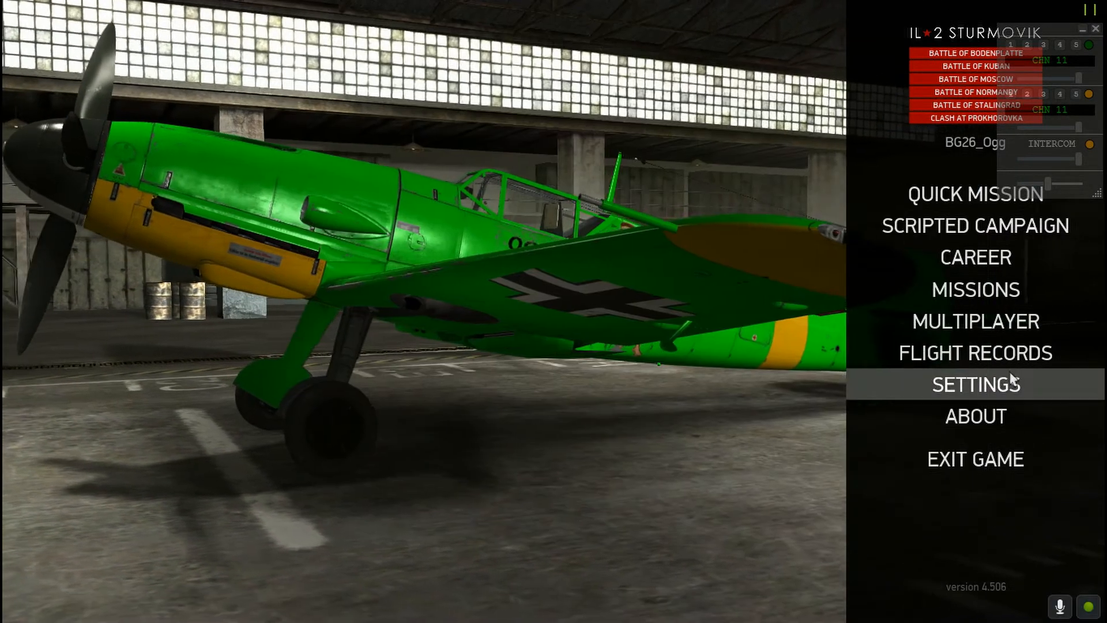
- Bring up the Multiplayer Dogfight server list sorted by Players, then raise the Windows security screen
left_click(974, 322)
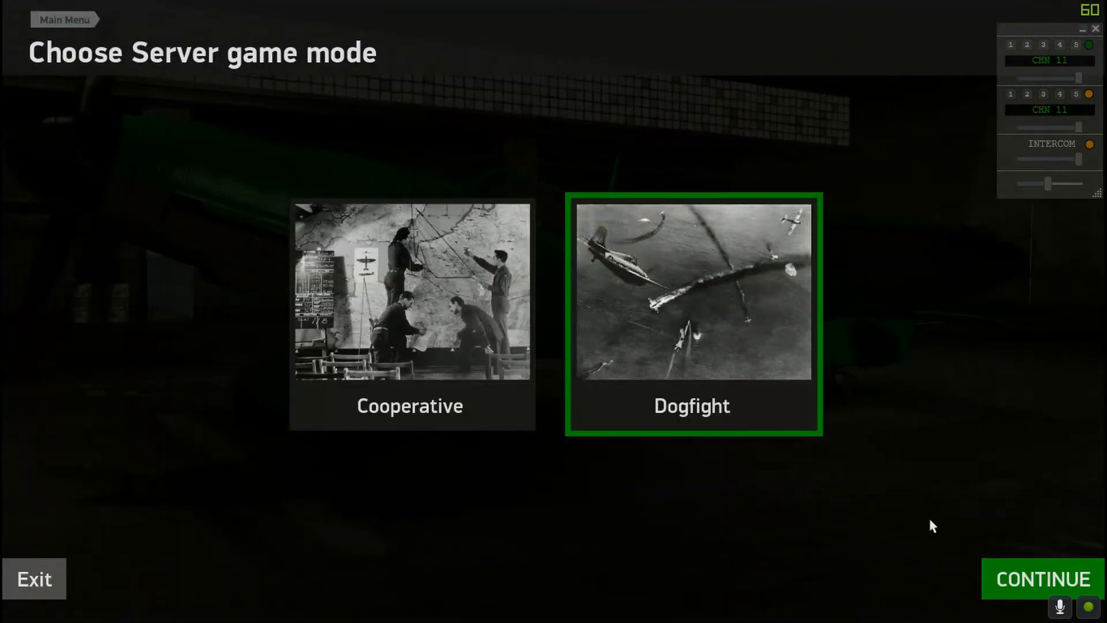
left_click(1040, 579)
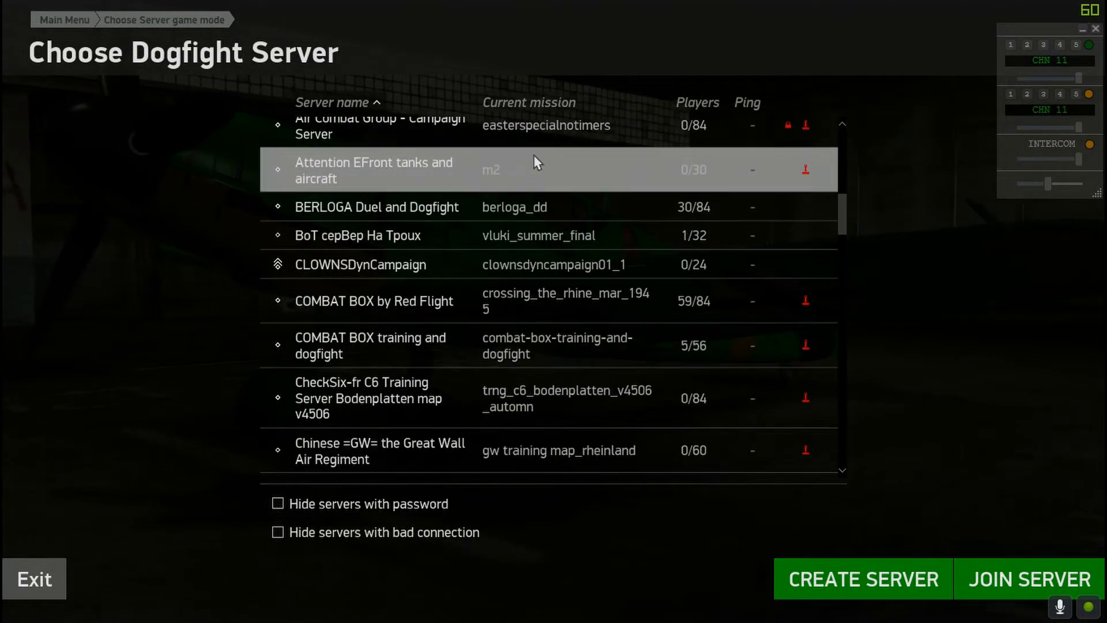
scroll("down", 3)
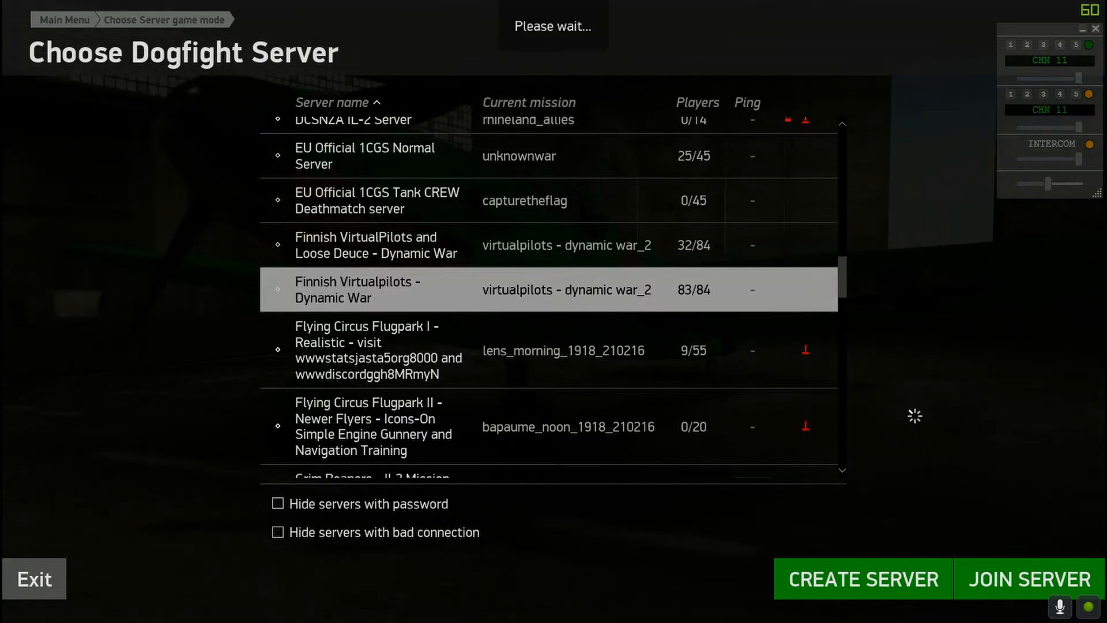
left_click(698, 103)
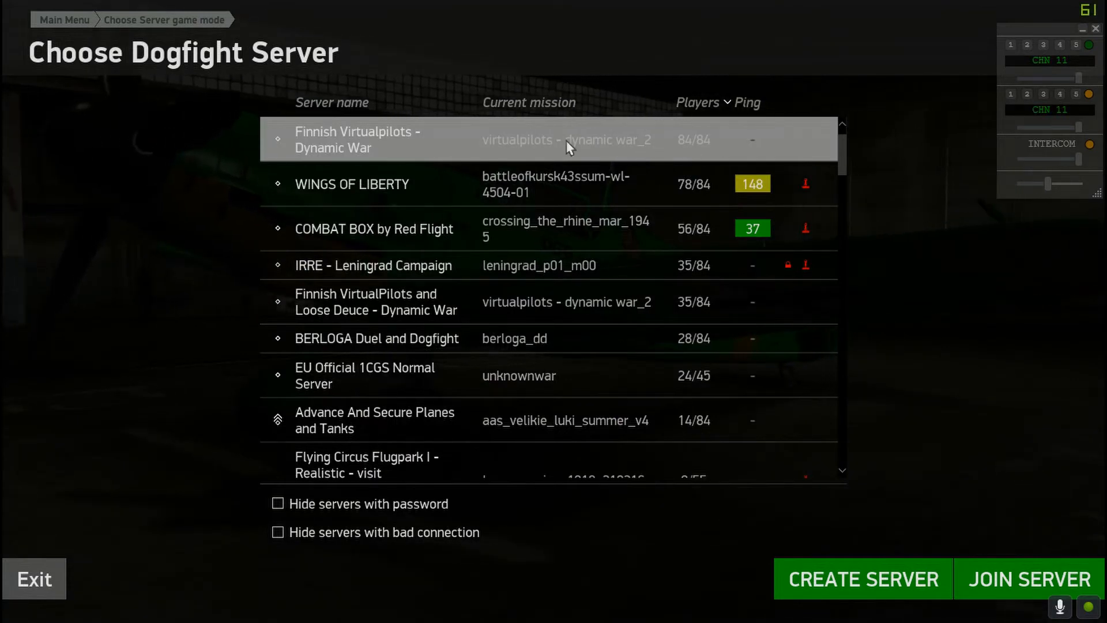
key("ctrl+alt+delete")
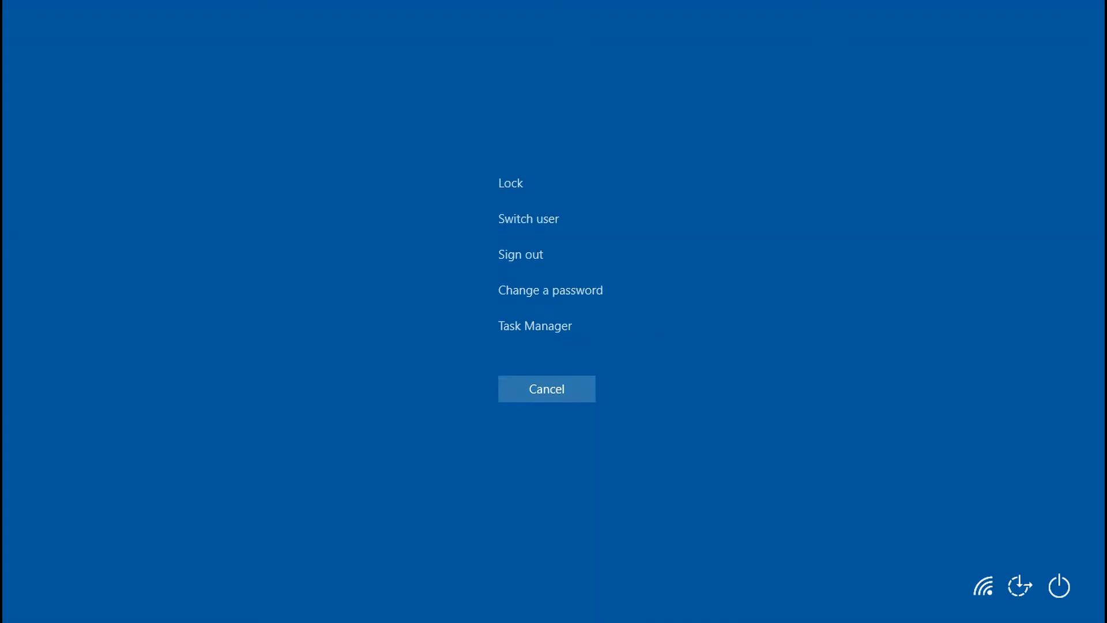
- View the SRS client over the game via Task Manager, then return to the Dogfight server list
left_click(534, 325)
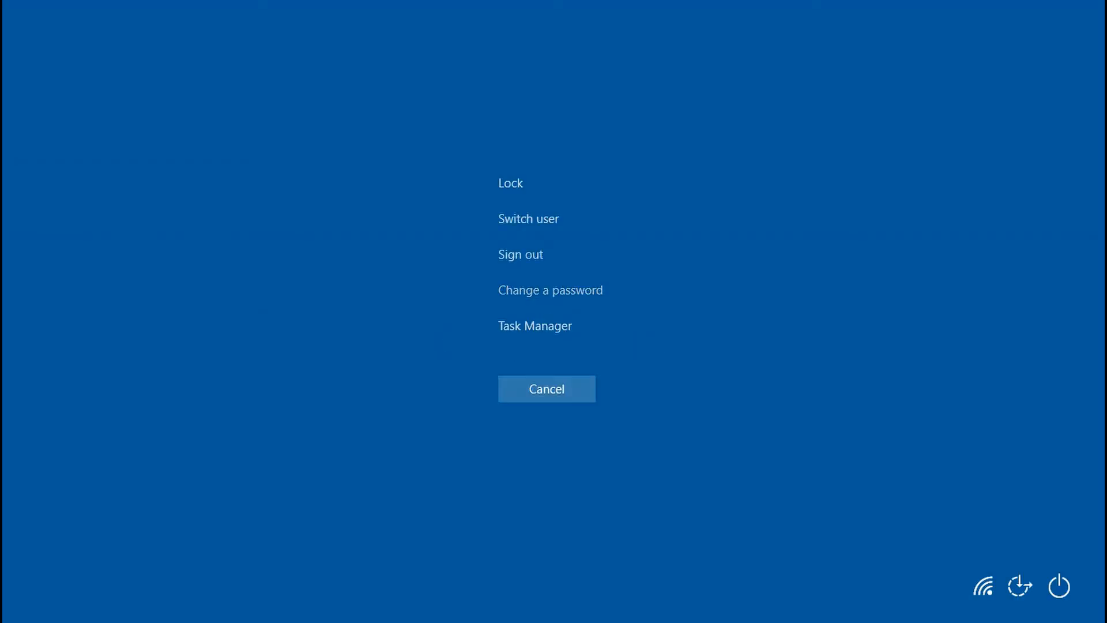
left_click(534, 325)
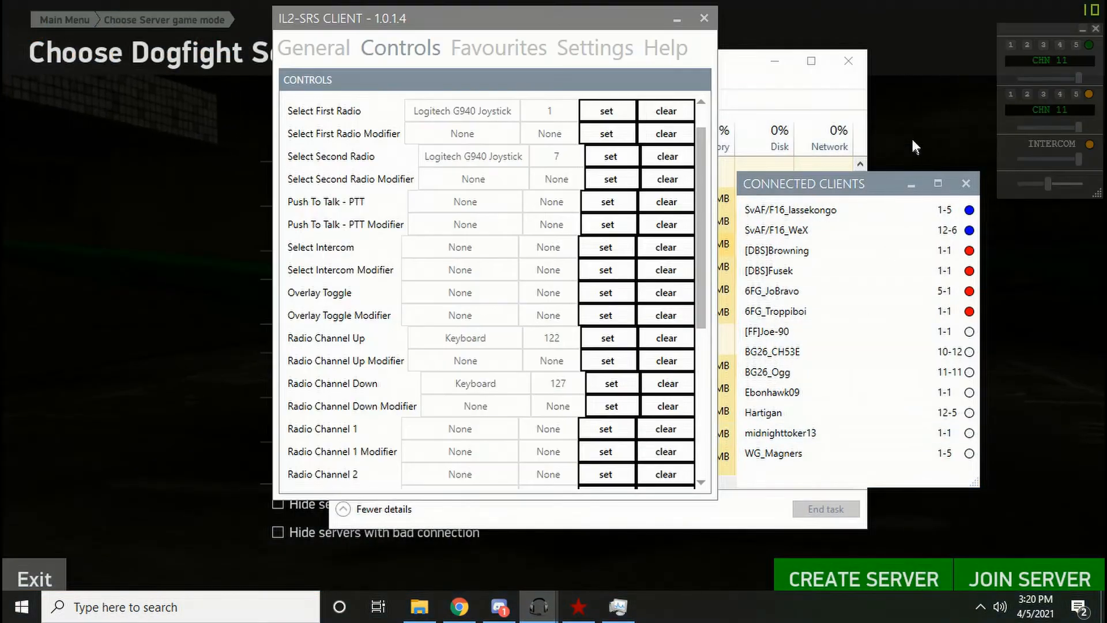
left_click(776, 250)
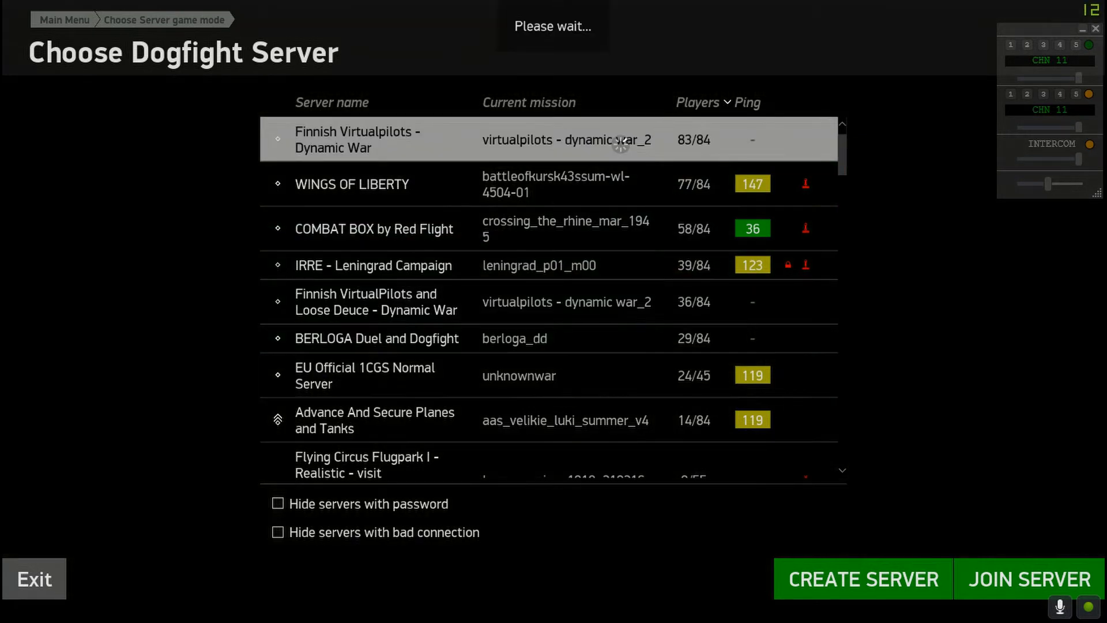
- Join Finnish Virtualpilots - Dynamic War and reach its briefing, then raise the Windows security screen
left_click(1029, 578)
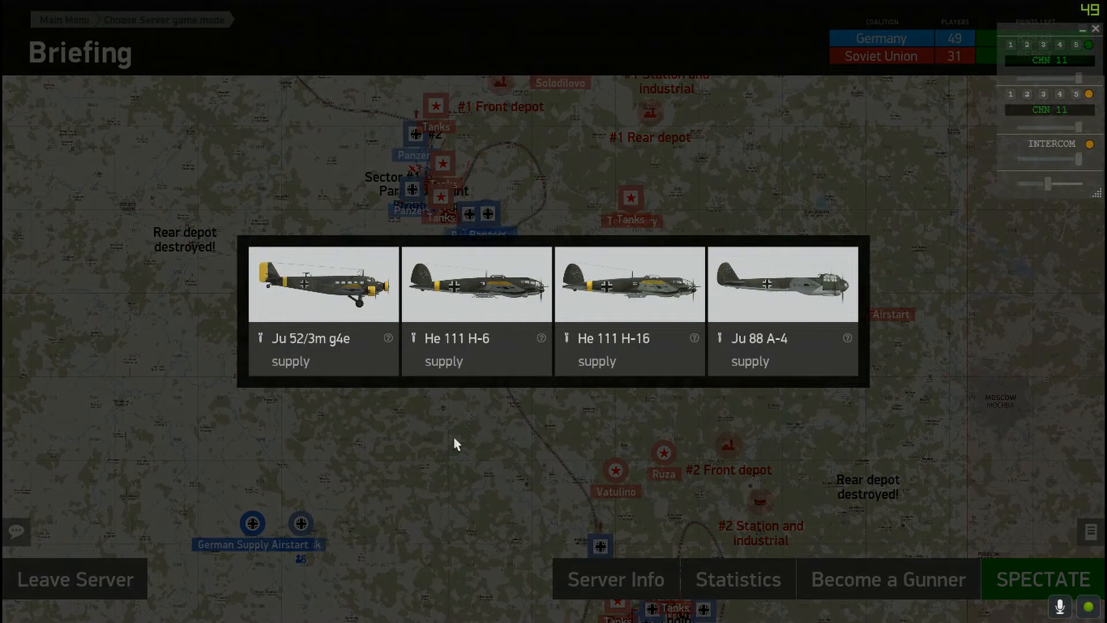
mouse_move(432, 492)
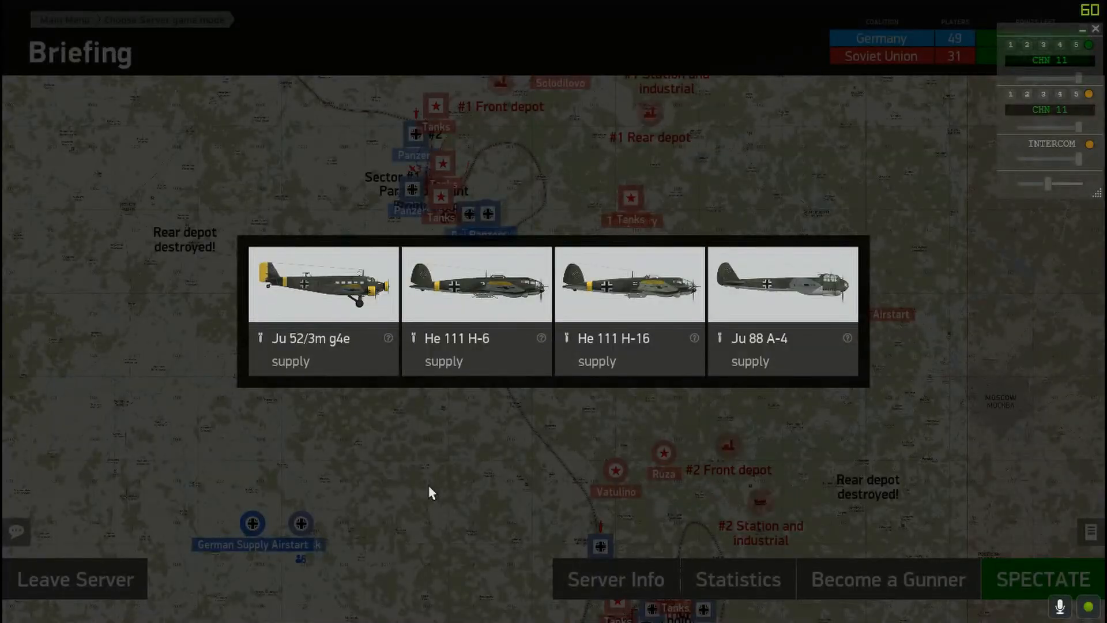
key("ctrl+alt+delete")
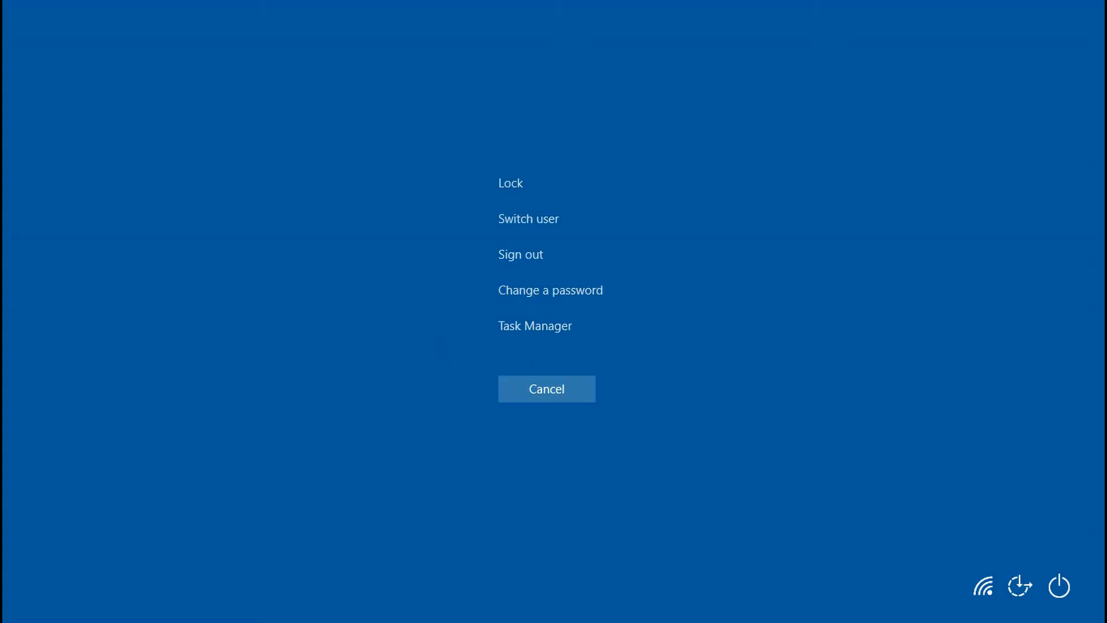
- Bring the SRS client windows back over the game briefing via Task Manager
left_click(533, 325)
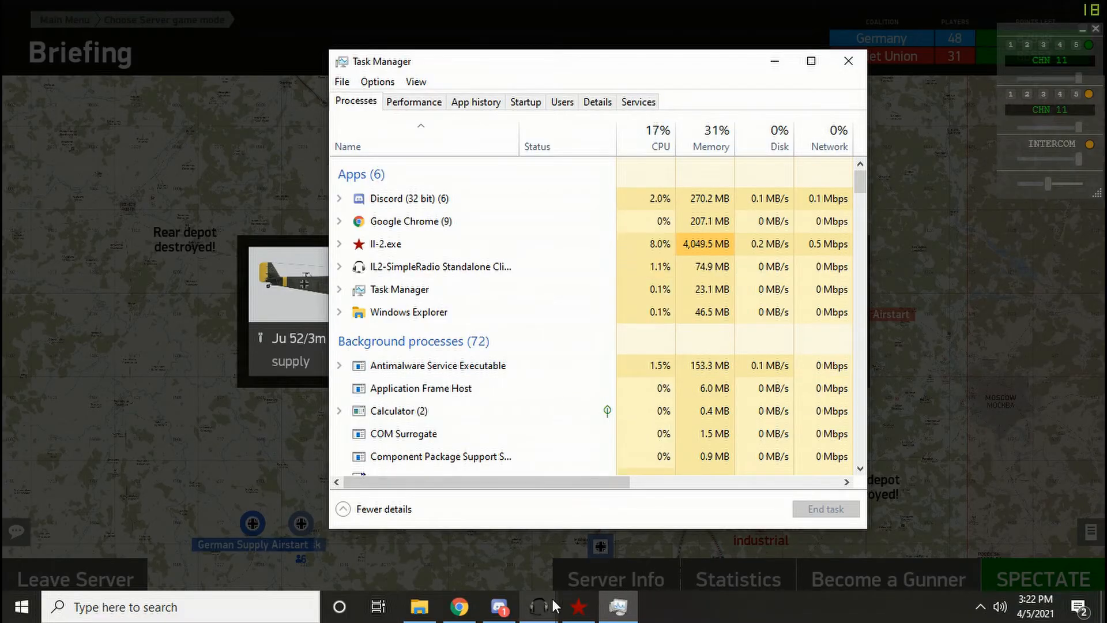
left_click(539, 607)
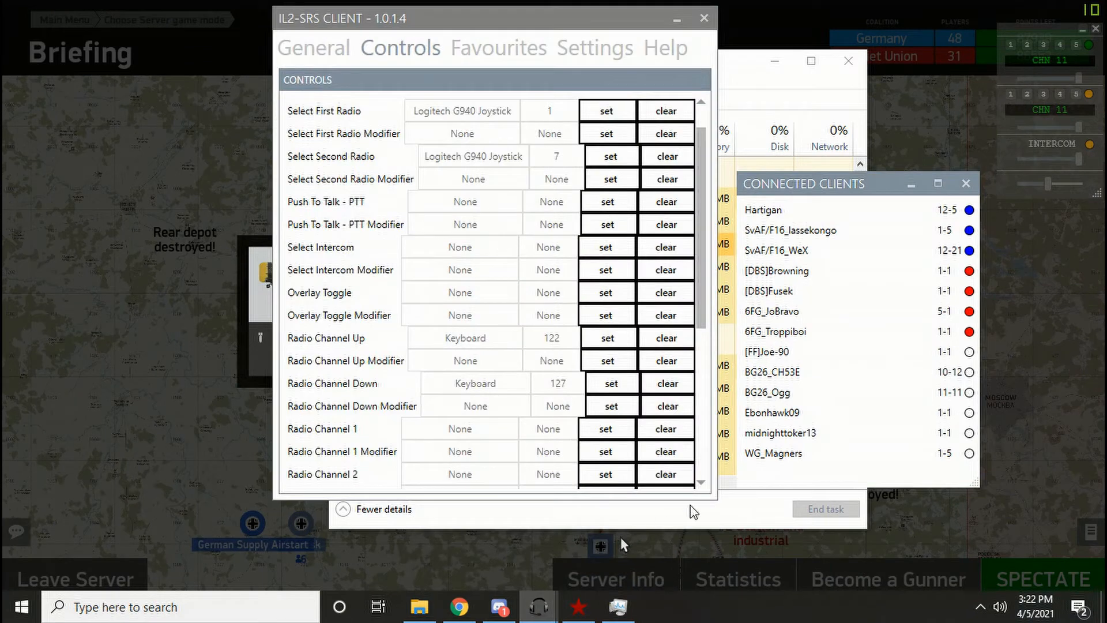
mouse_move(851, 392)
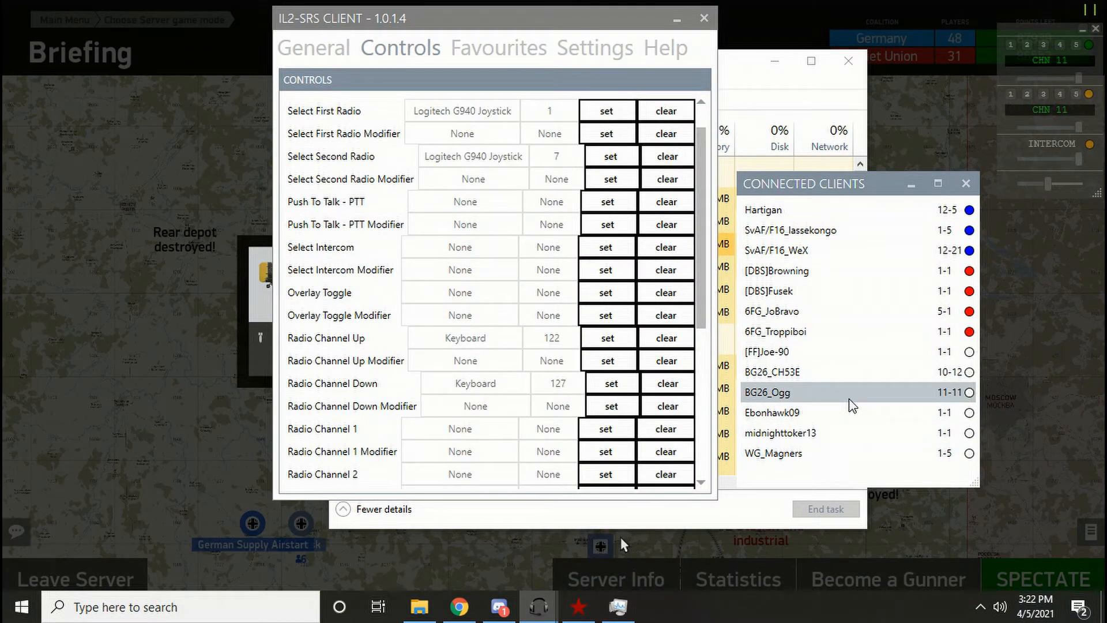
mouse_move(897, 402)
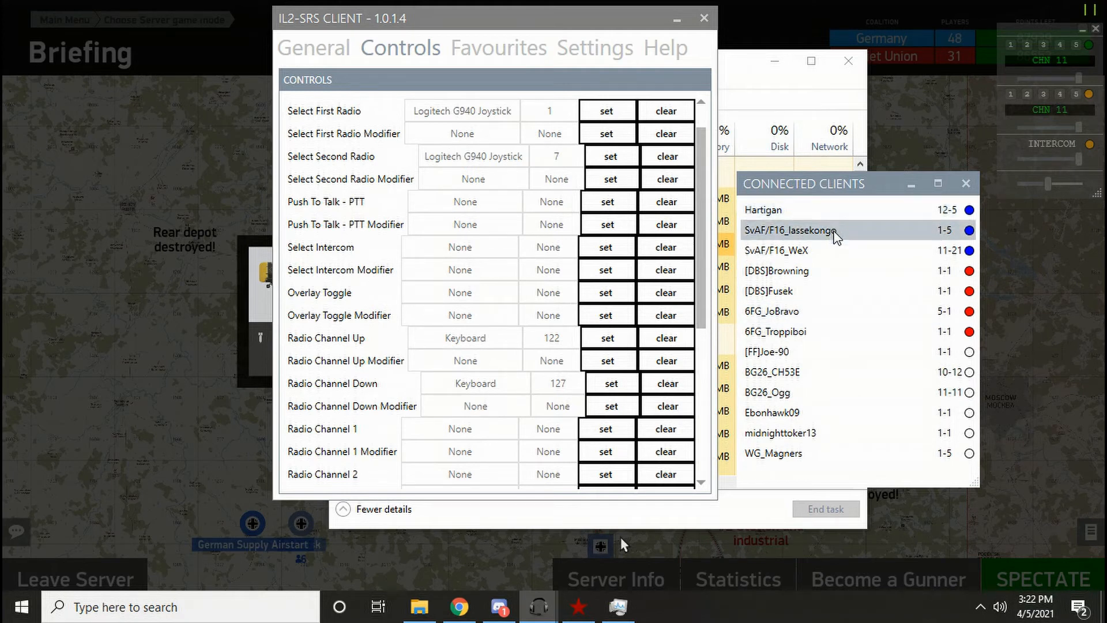
mouse_move(861, 238)
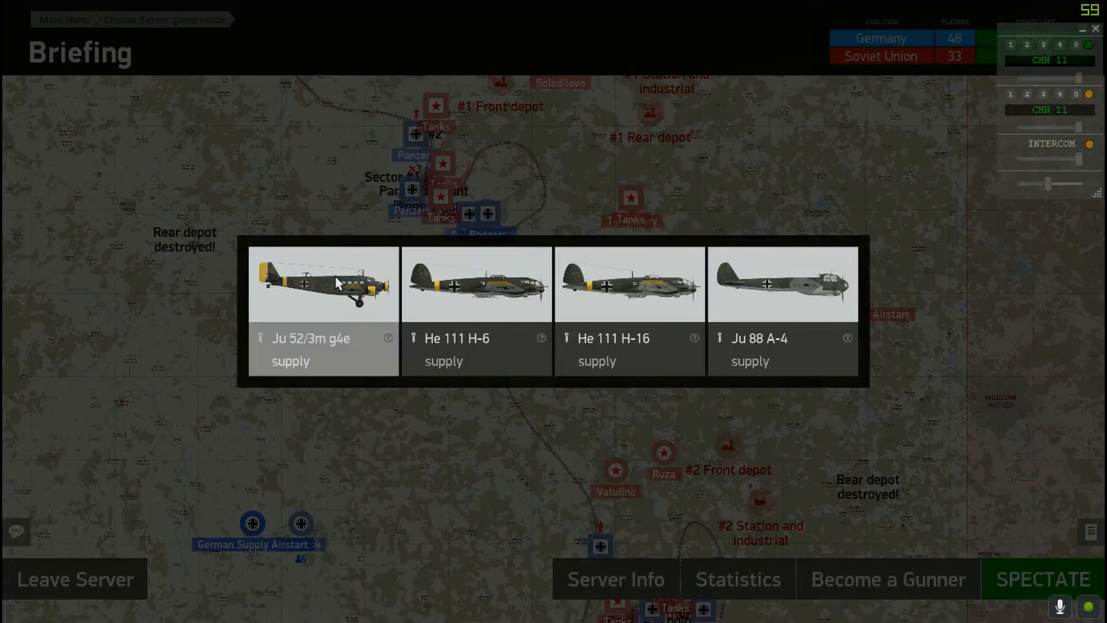
- Select the Ju 52/3m g4e and add the Rear turret modification in its setup
left_click(323, 284)
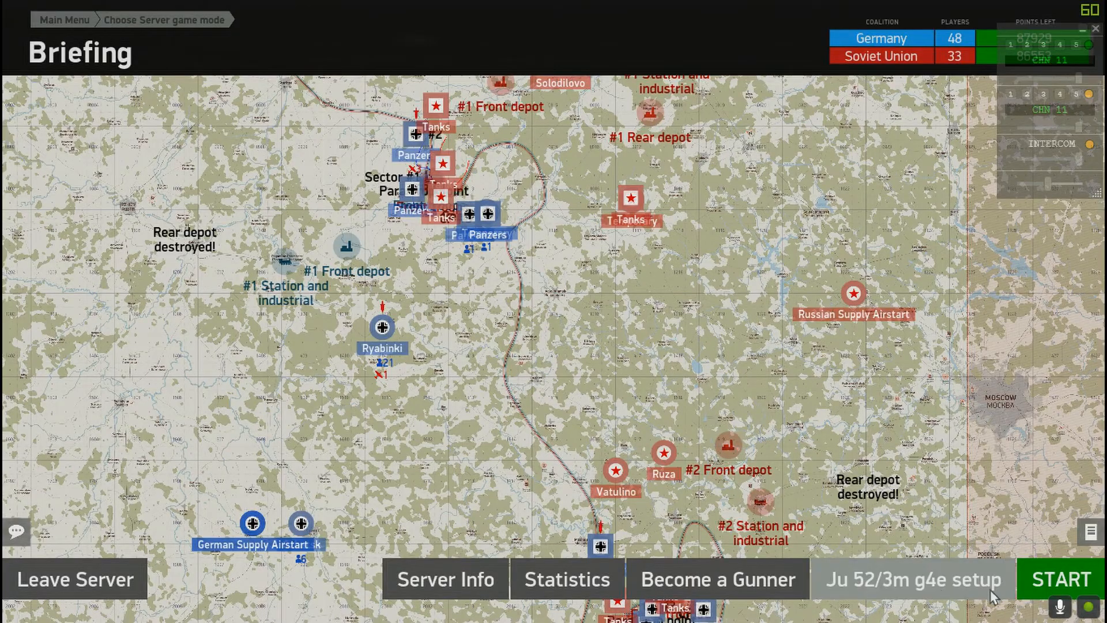
left_click(911, 579)
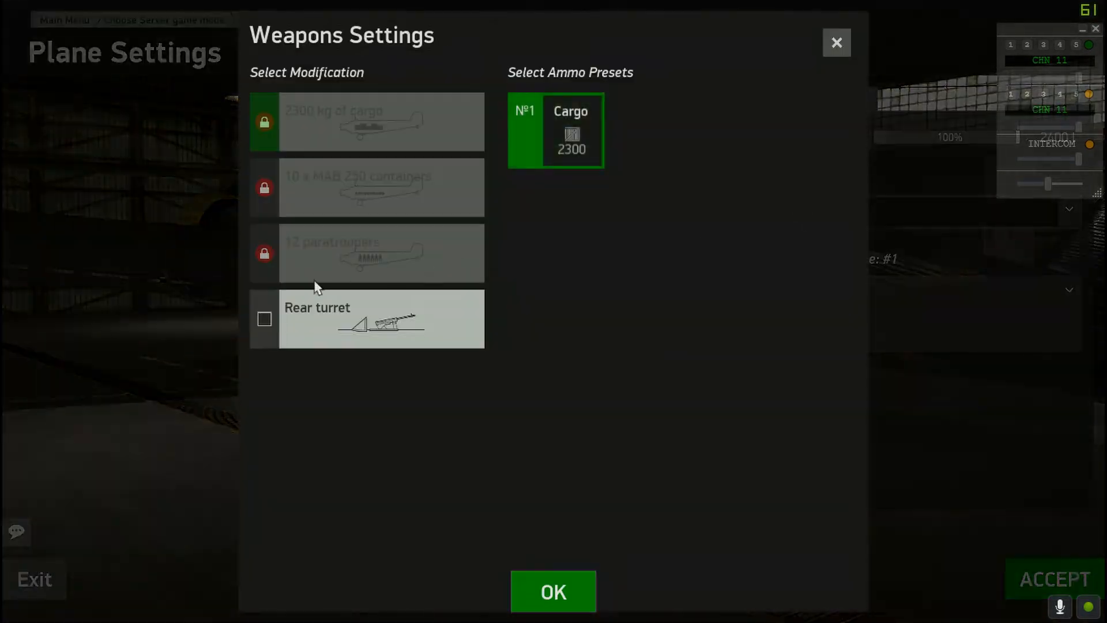
left_click(264, 318)
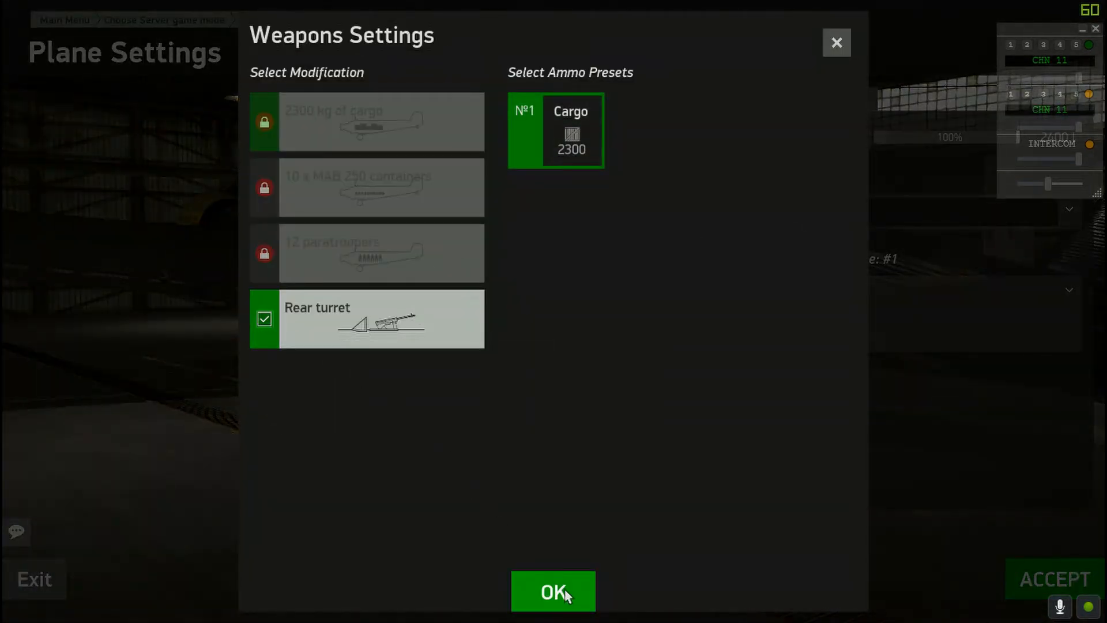
left_click(552, 590)
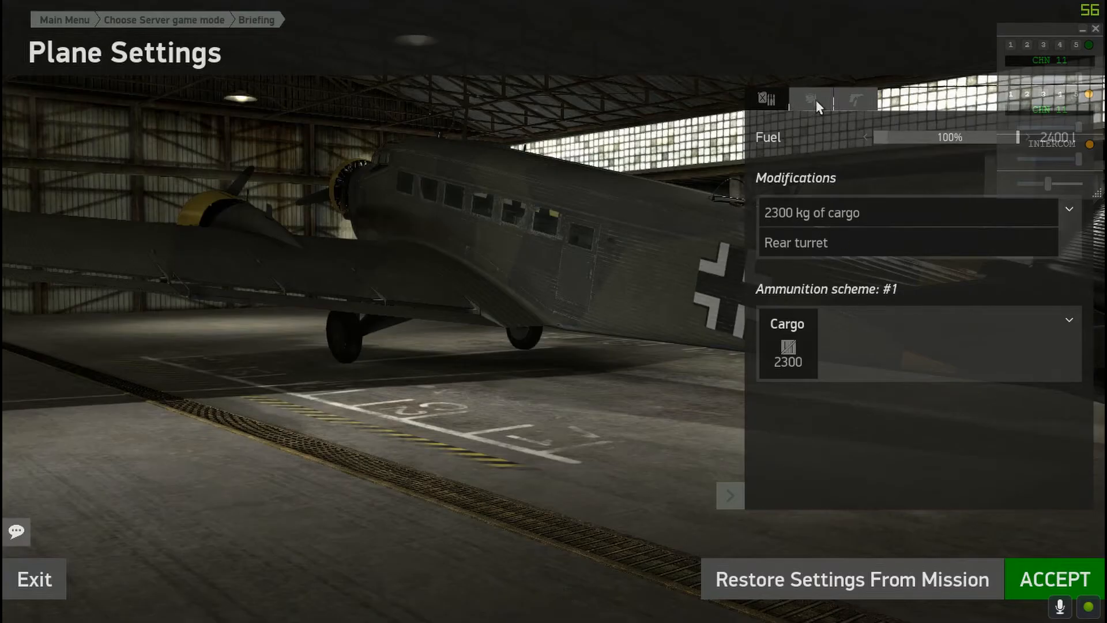
- Apply the +ju52_fire_4K_v1 paint scheme and a pilot photo, accept, and start the briefing
left_click(809, 99)
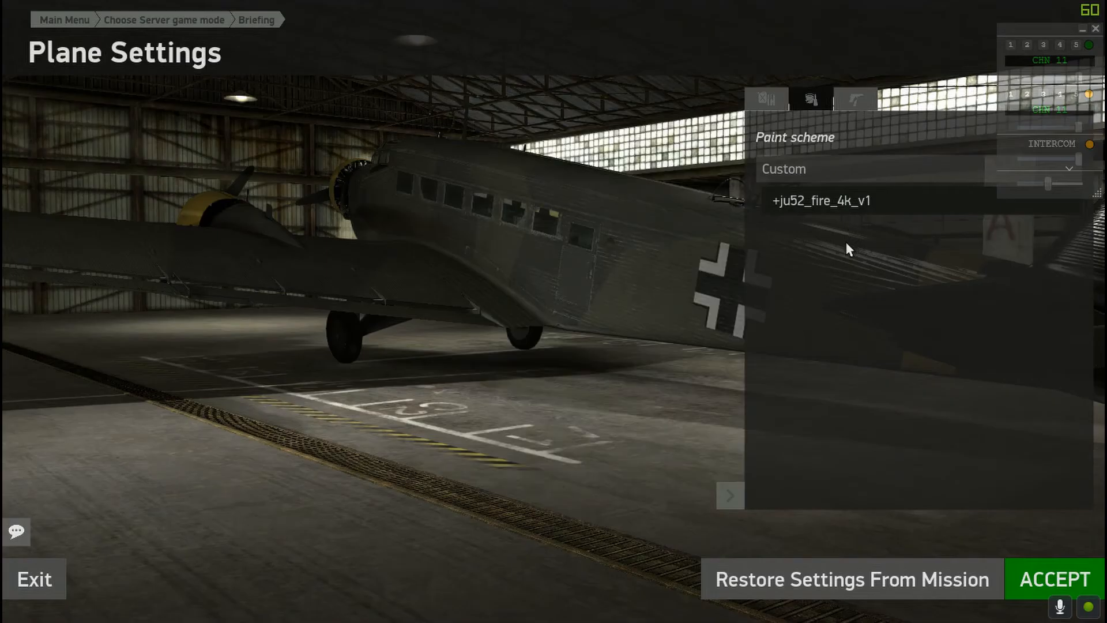
left_click(819, 200)
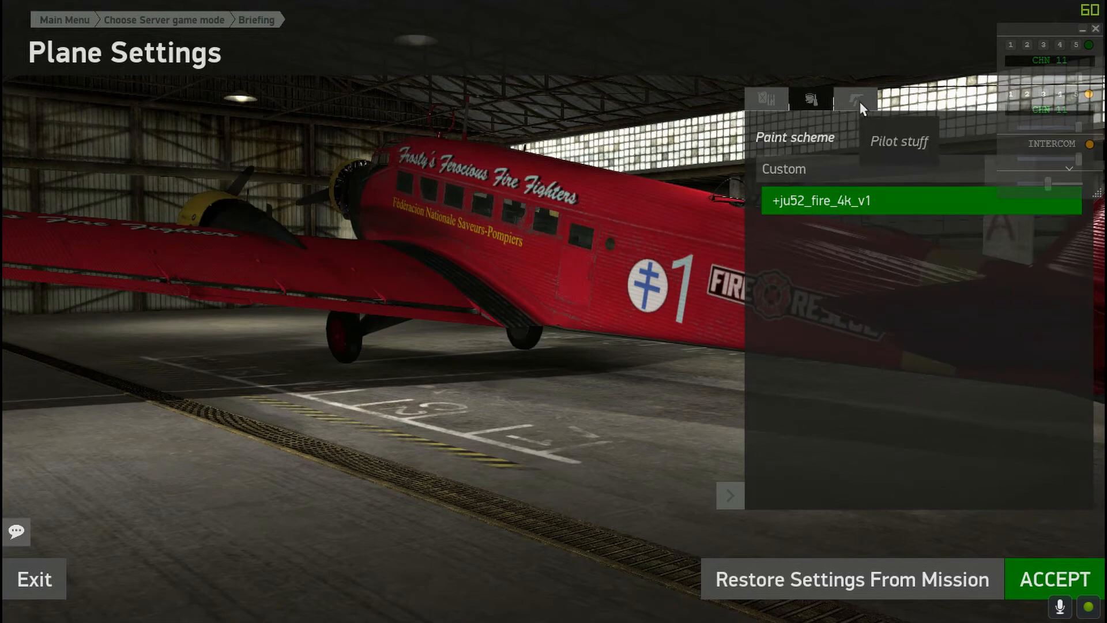
left_click(854, 102)
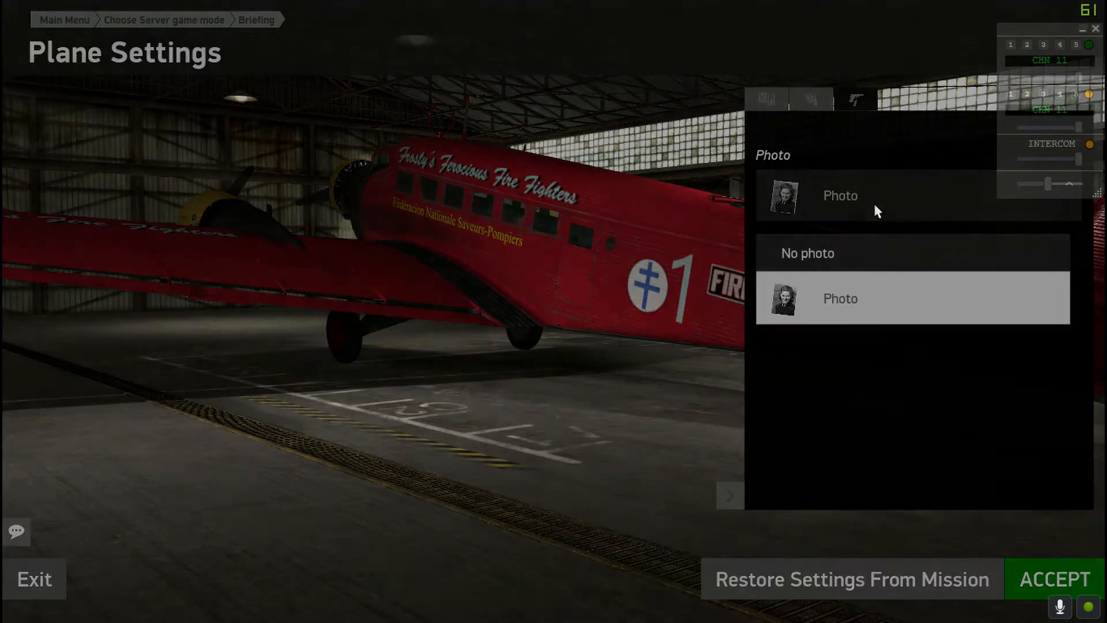
left_click(840, 297)
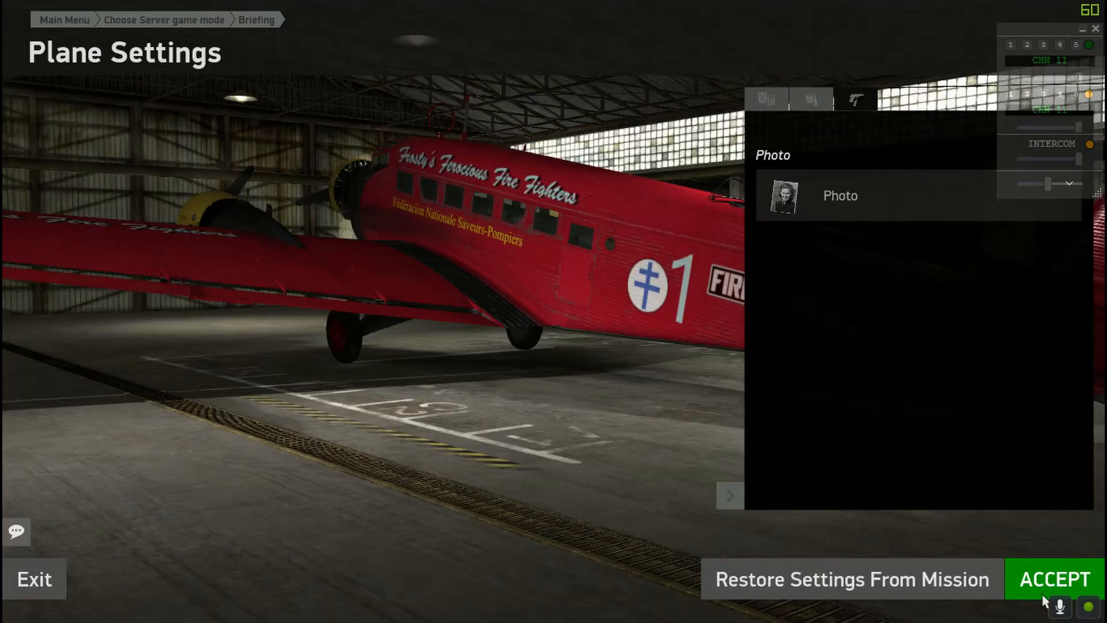
left_click(1053, 579)
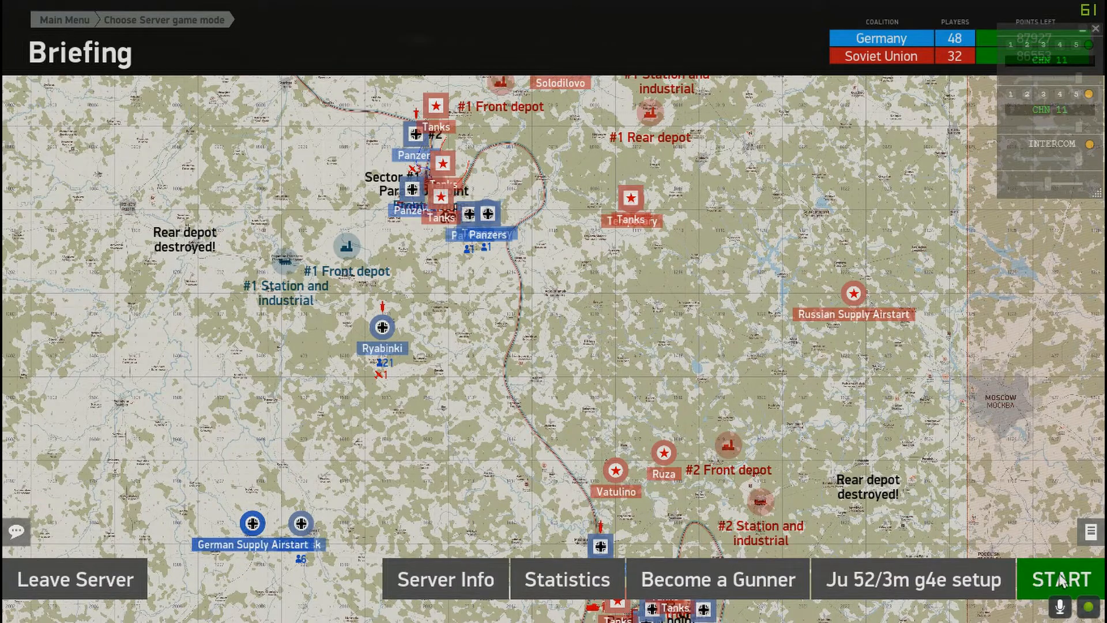
left_click(1061, 578)
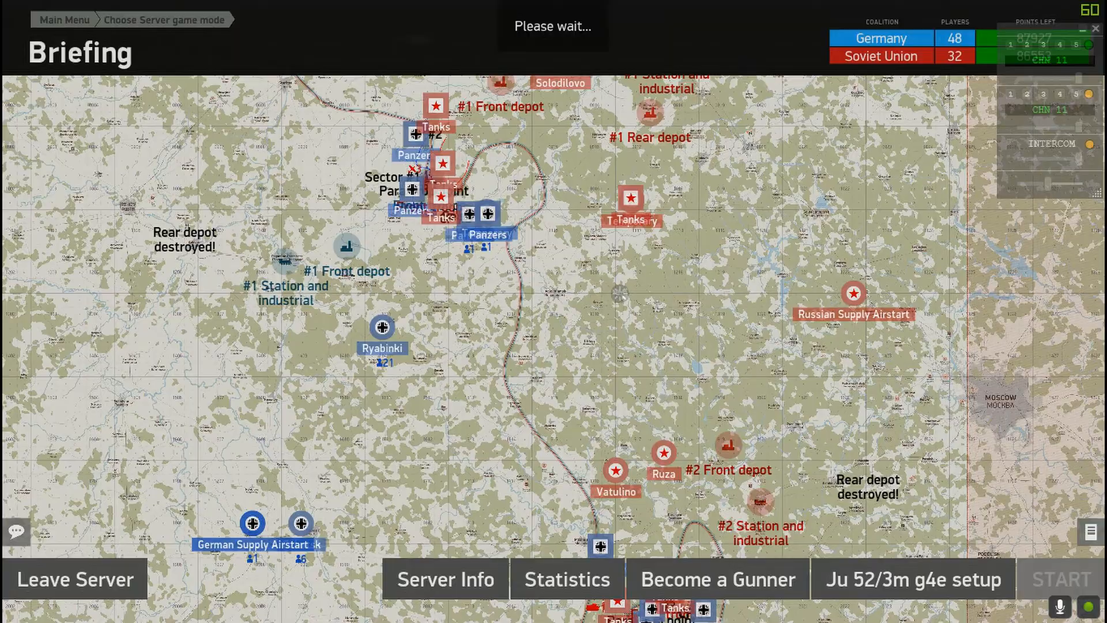
- Start the mission into the airborne Ju 52 cockpit, then raise the Windows security screen
left_click(1058, 579)
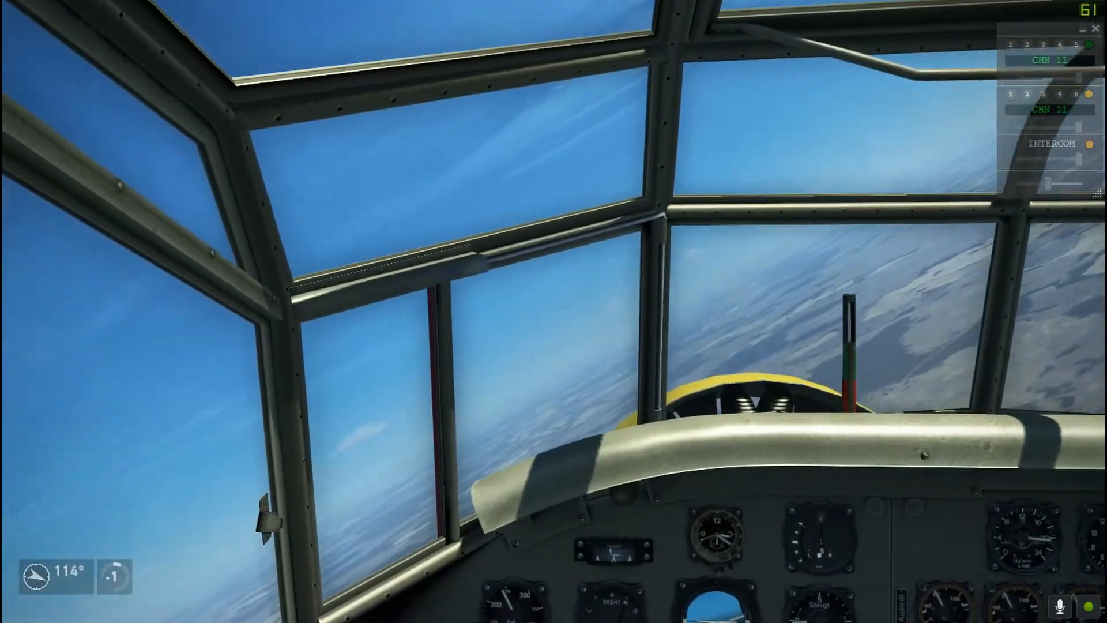
key("Ctrl+Alt+Delete")
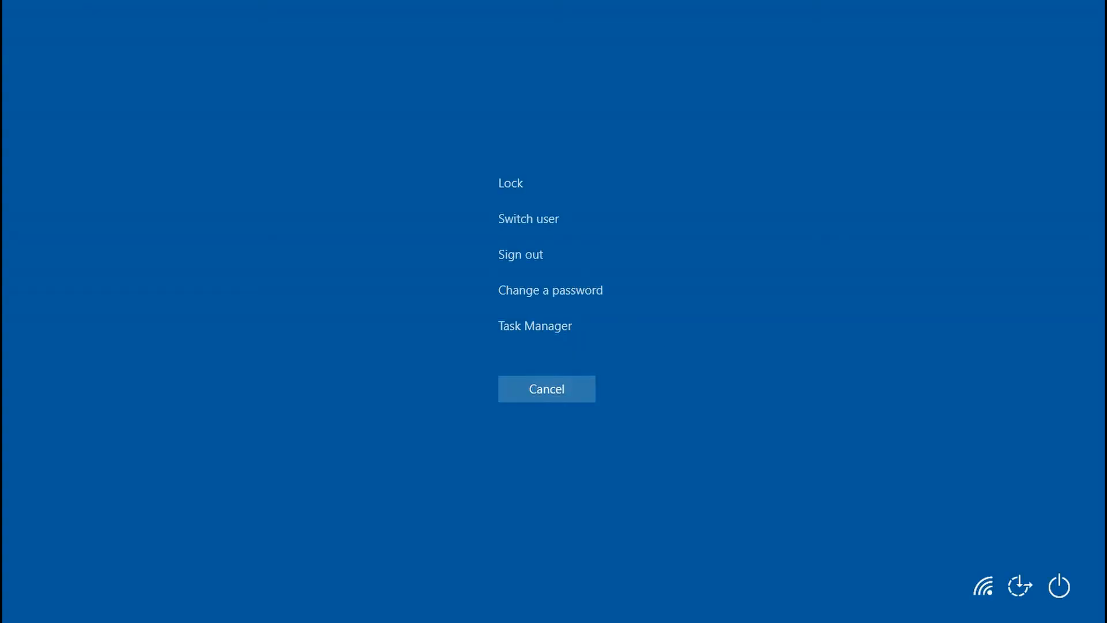
left_click(534, 325)
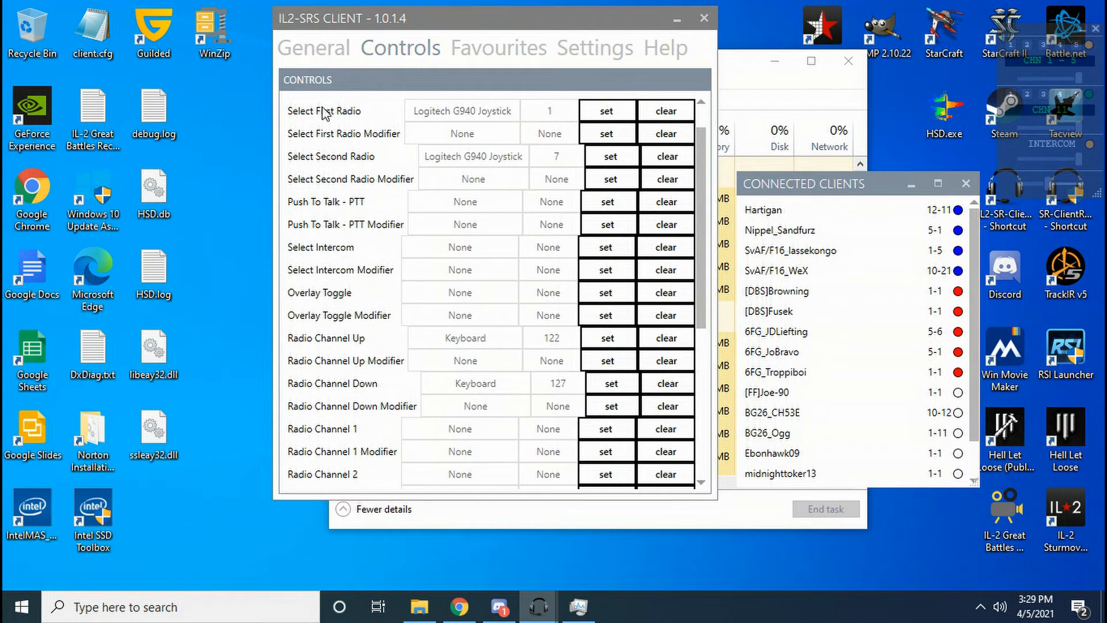
mouse_move(341, 163)
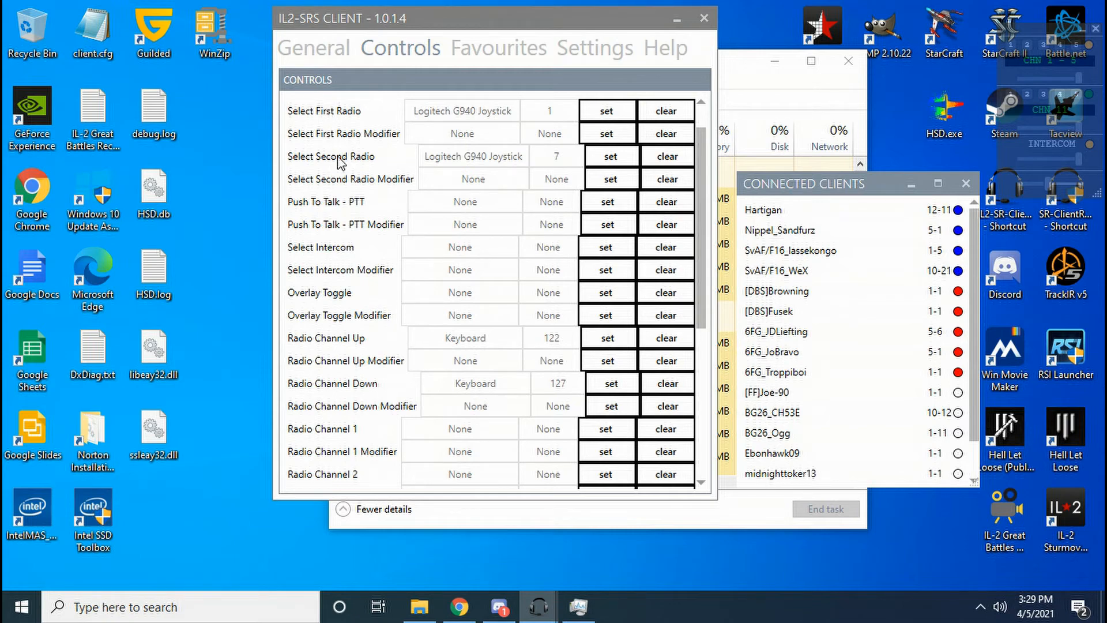
mouse_move(347, 345)
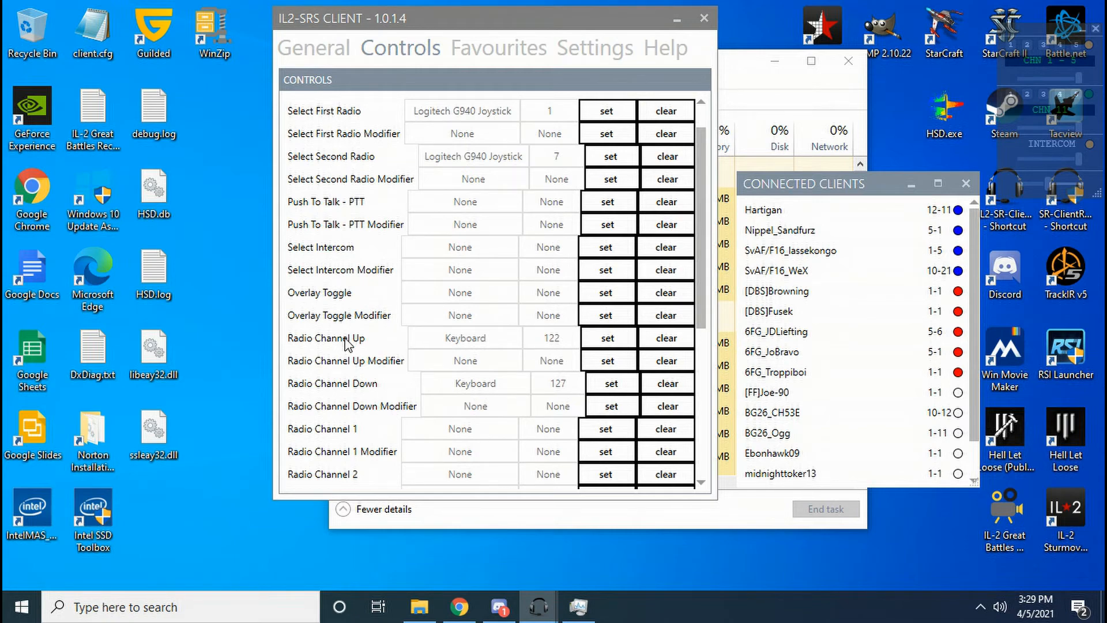
mouse_move(355, 387)
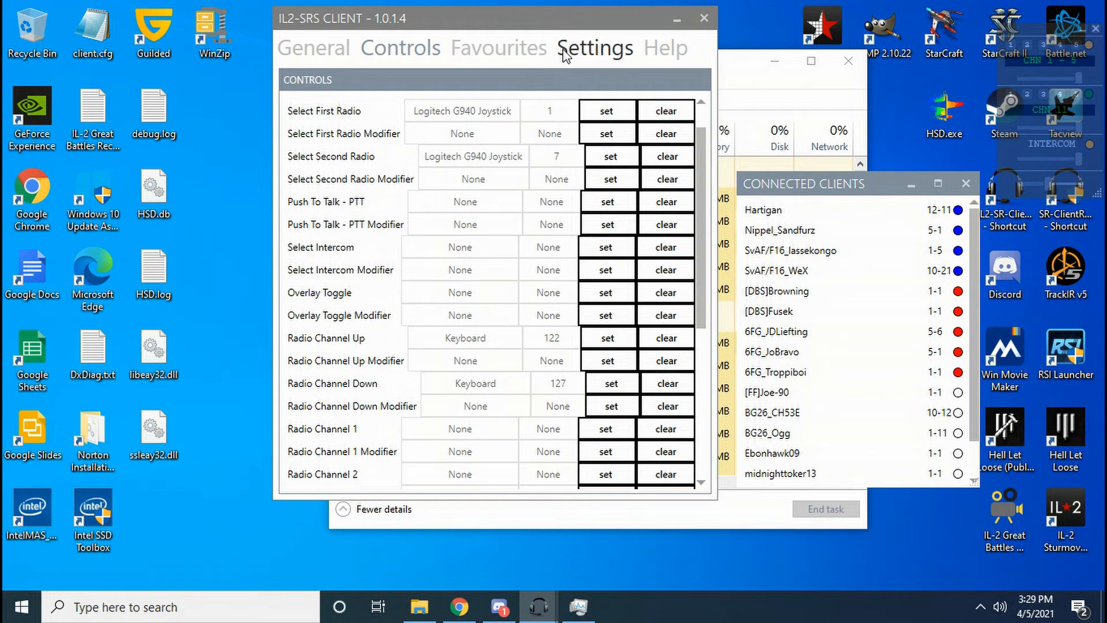
mouse_move(590, 56)
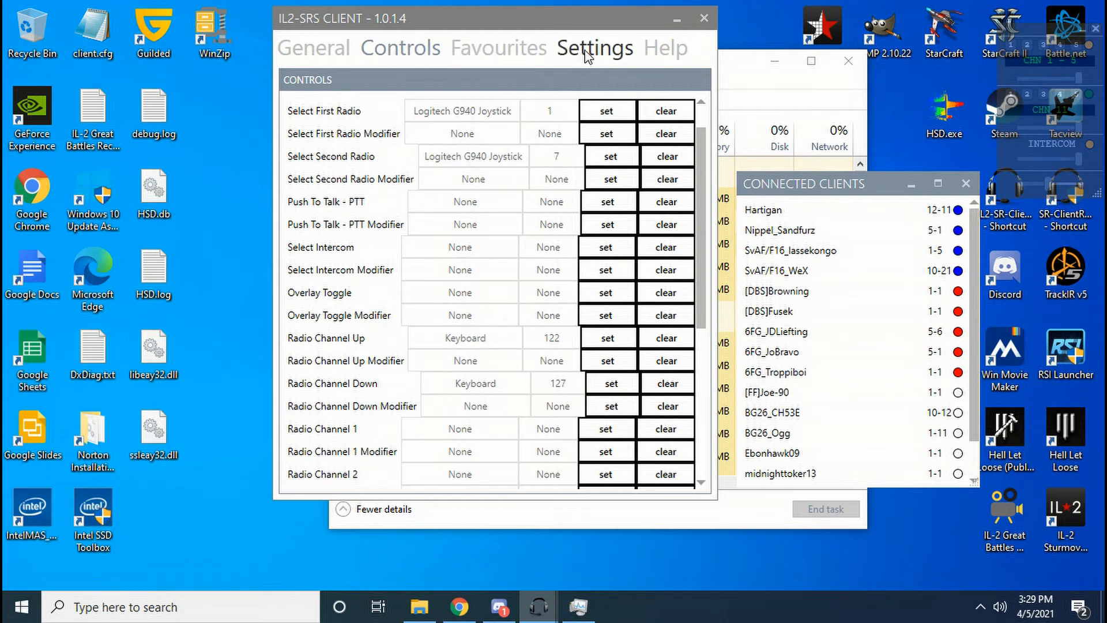
left_click(595, 47)
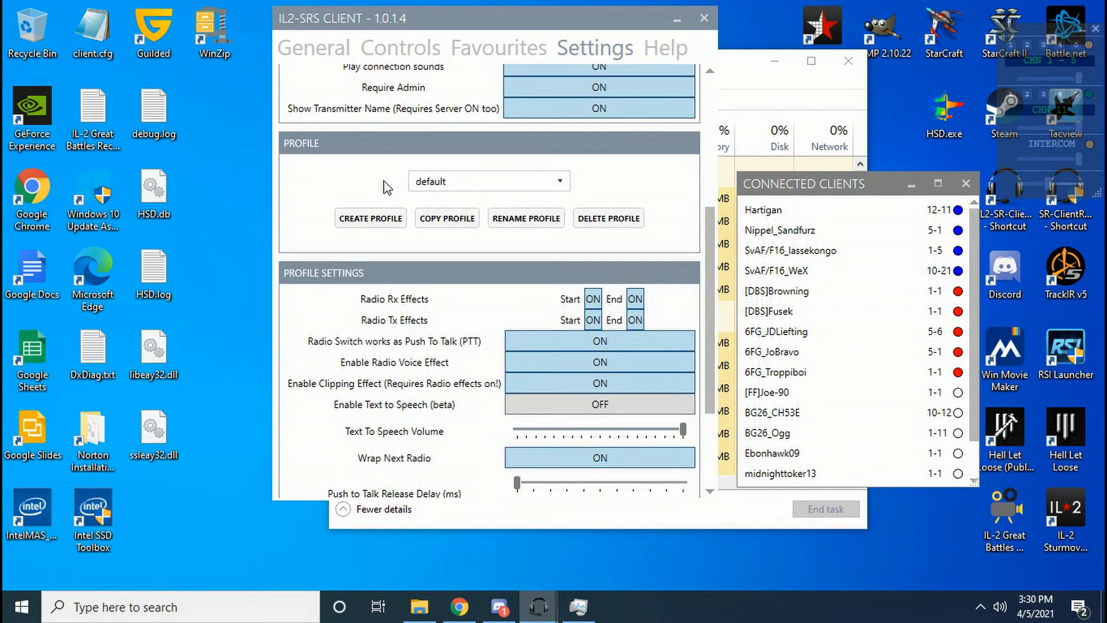
scroll("down", 3)
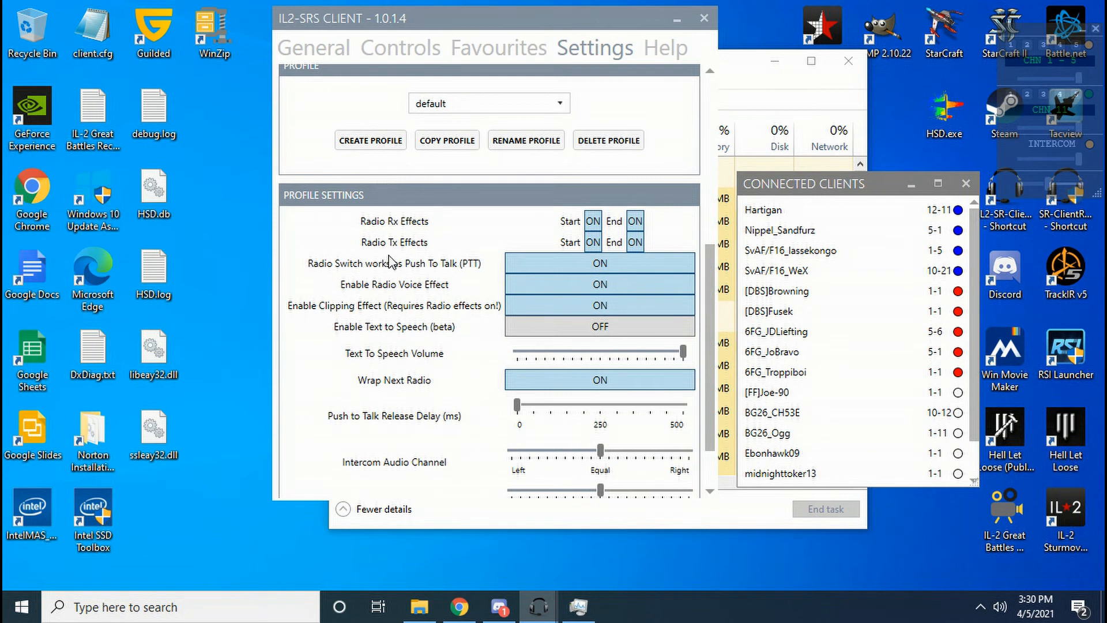
mouse_move(400, 282)
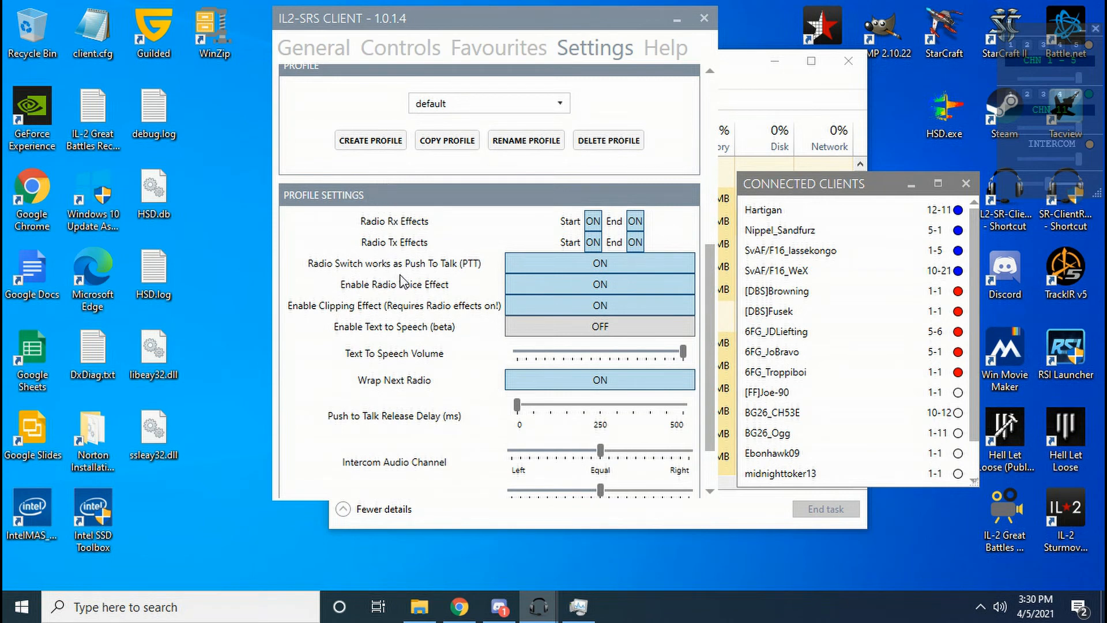
mouse_move(416, 272)
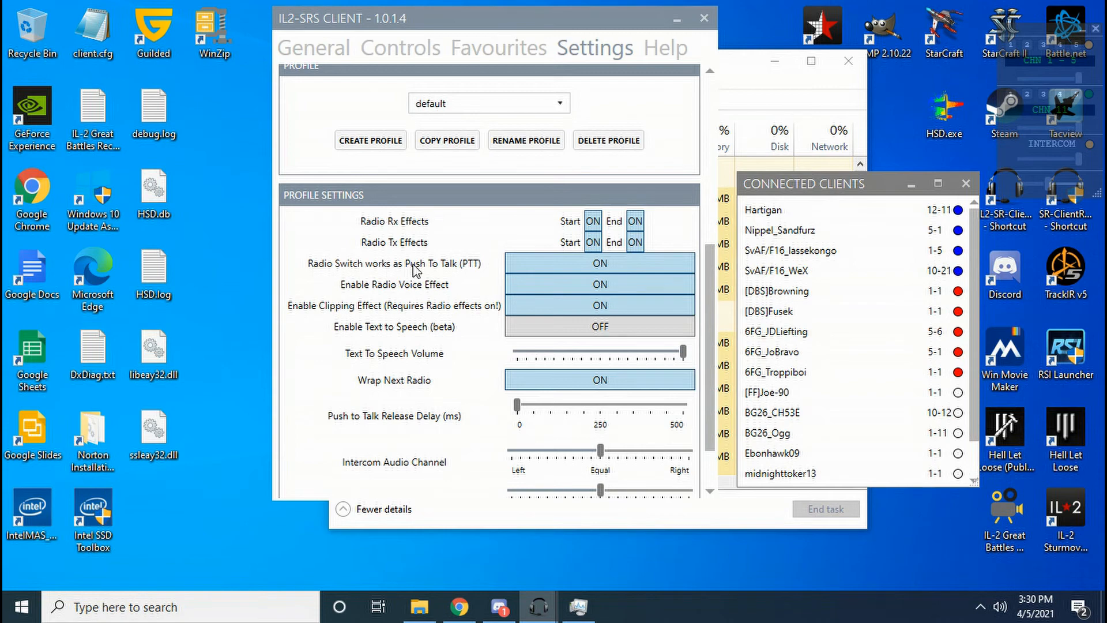
mouse_move(480, 270)
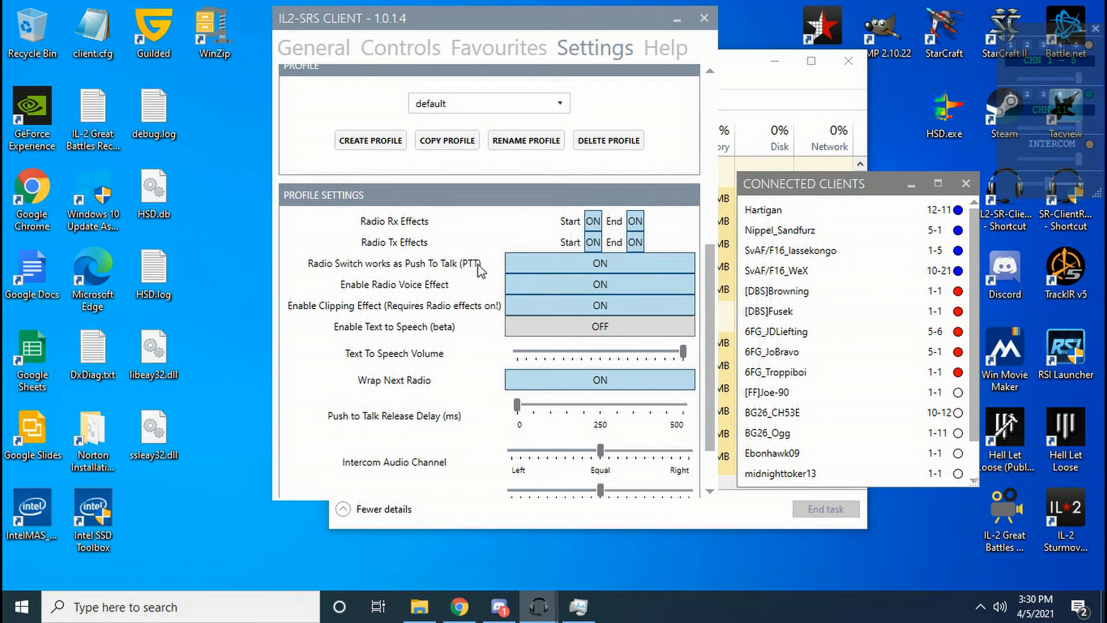
left_click(400, 47)
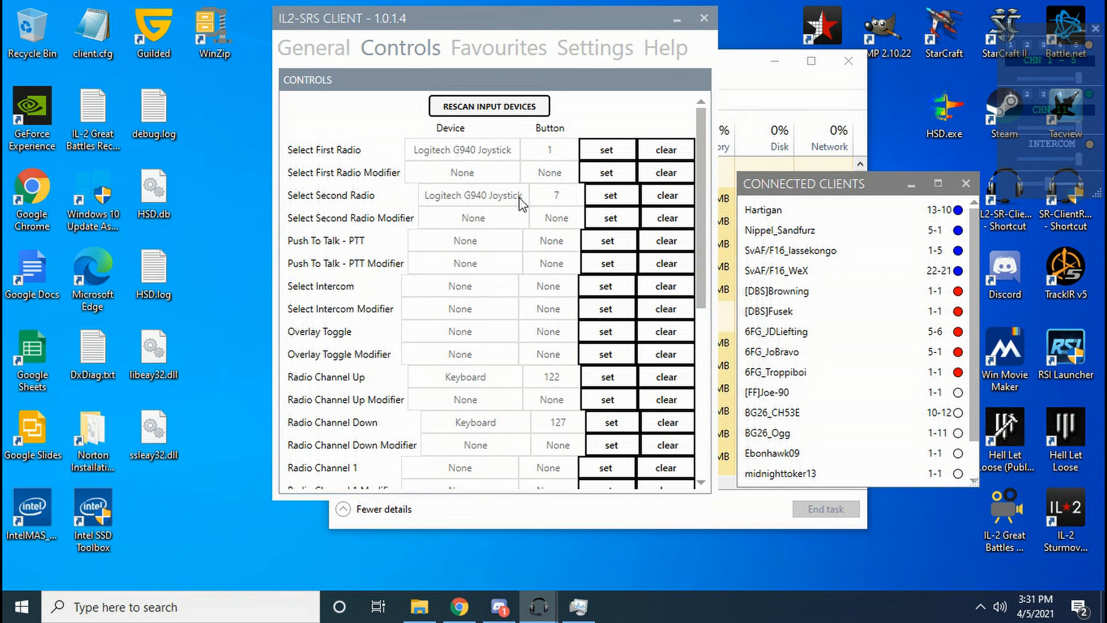
mouse_move(706, 83)
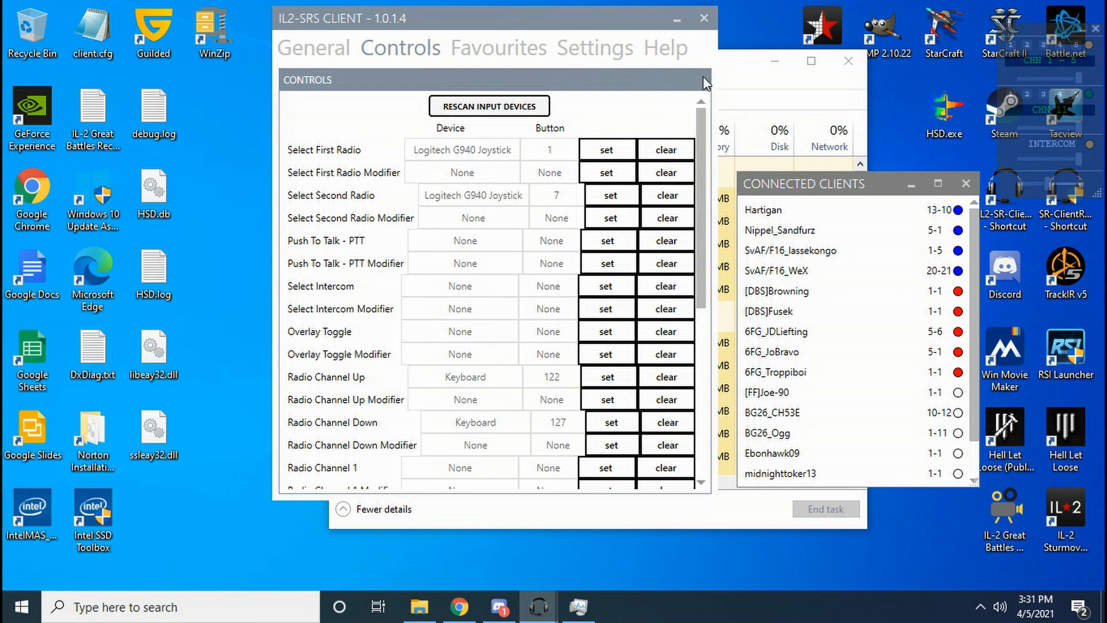
mouse_move(911, 183)
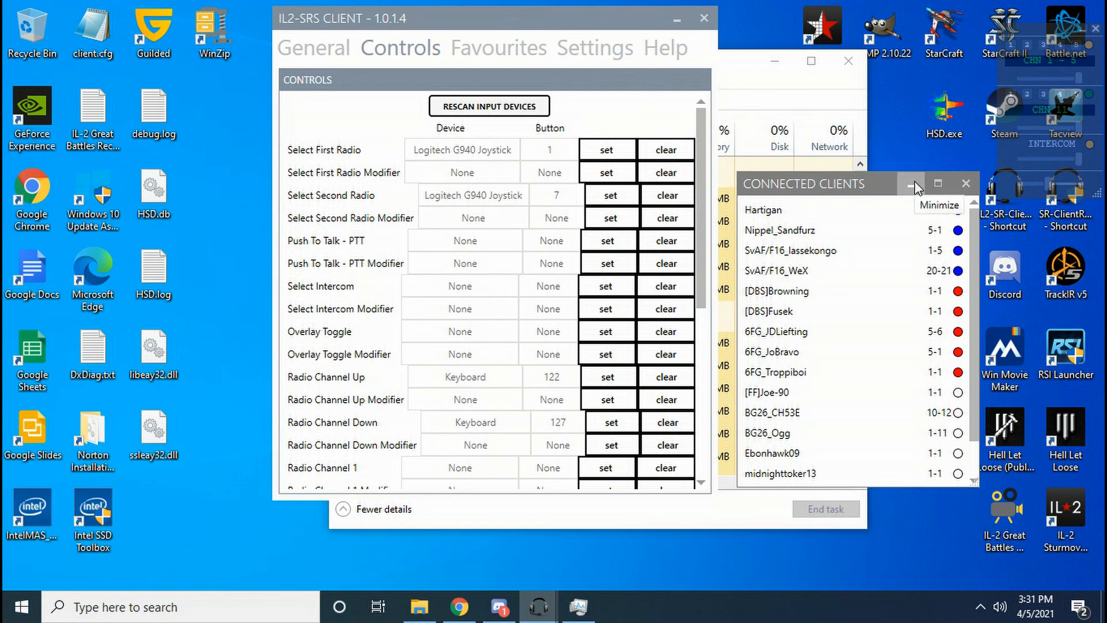